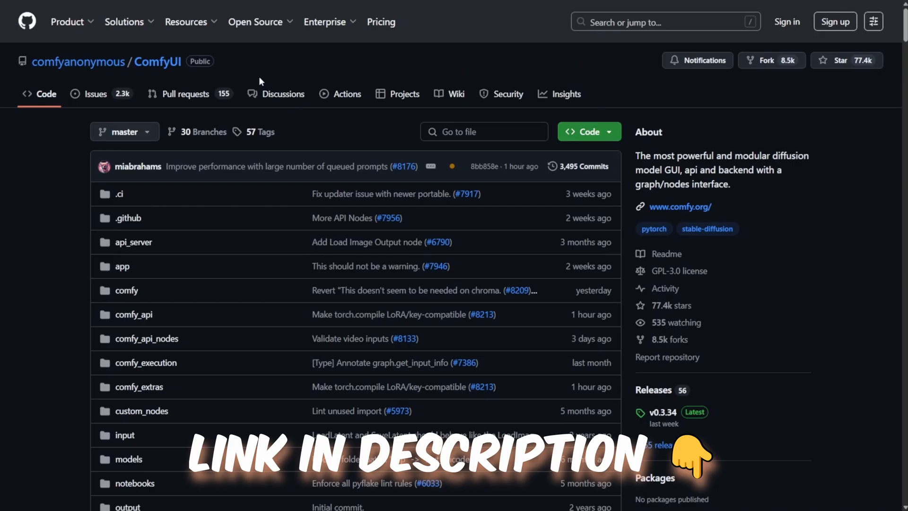
{"action": "mouse_move", "coordinate": [247, 80]}
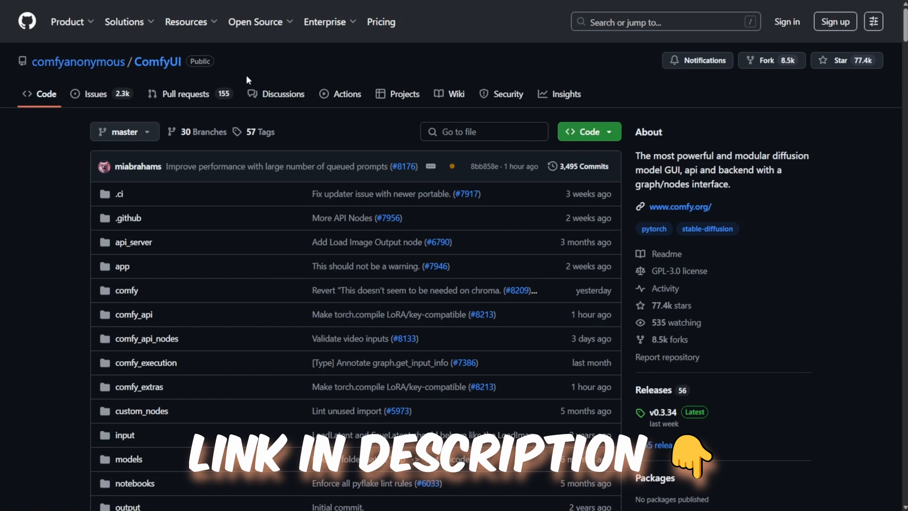
{"action": "mouse_move", "coordinate": [666, 253]}
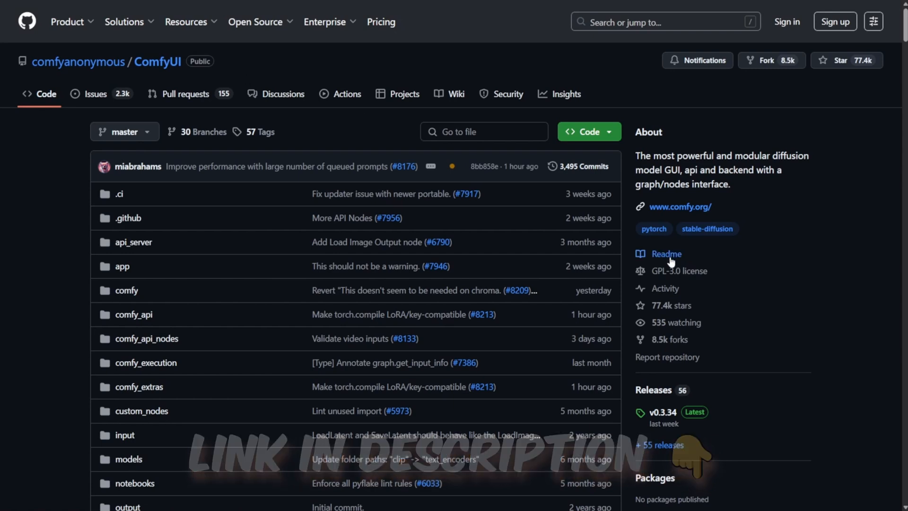
Open the ComfyUI v0.3.34 release page to find the portable NVIDIA .7z asset
{"action": "scroll", "scroll_direction": "down", "scroll_amount": 3}
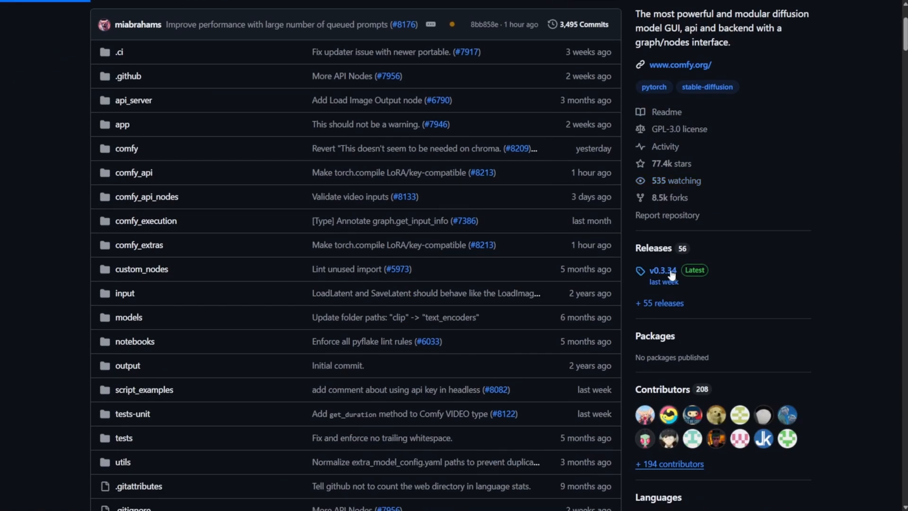
{"action": "left_click", "coordinate": [664, 271]}
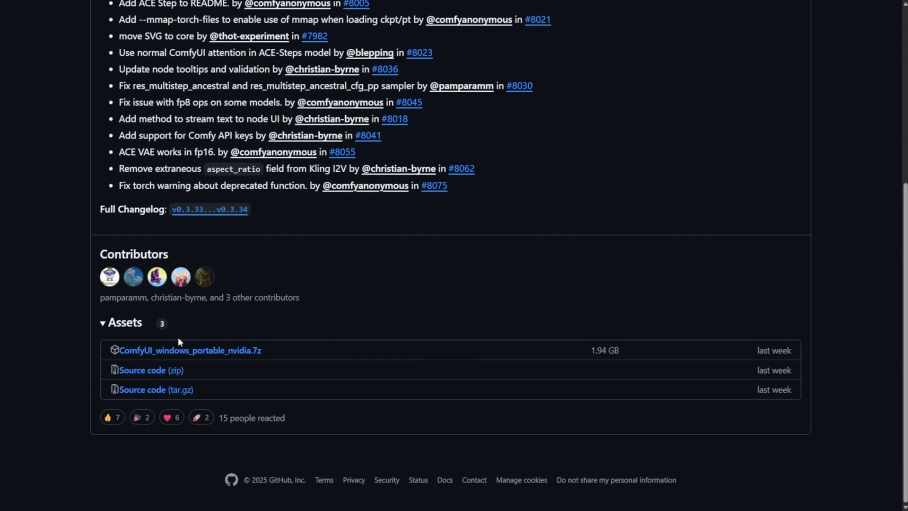
{"action": "mouse_move", "coordinate": [129, 362]}
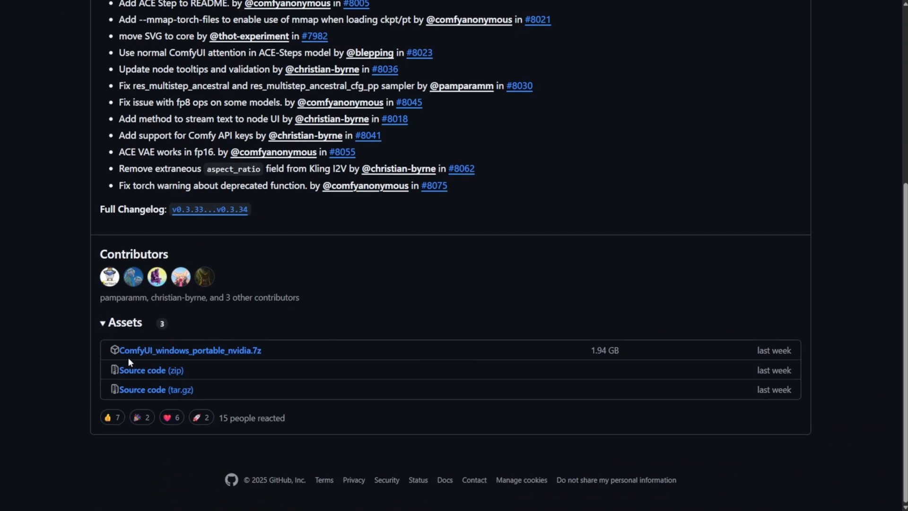
{"action": "mouse_move", "coordinate": [219, 352]}
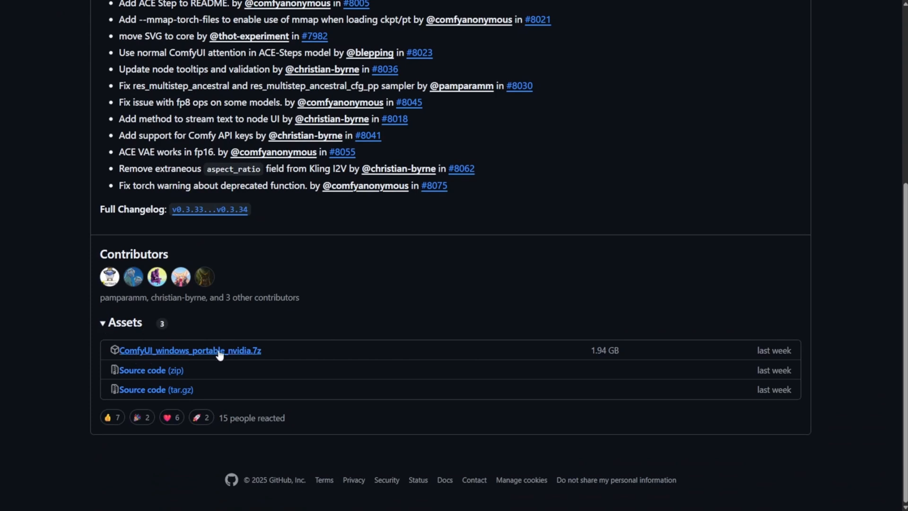
{"action": "mouse_move", "coordinate": [247, 345]}
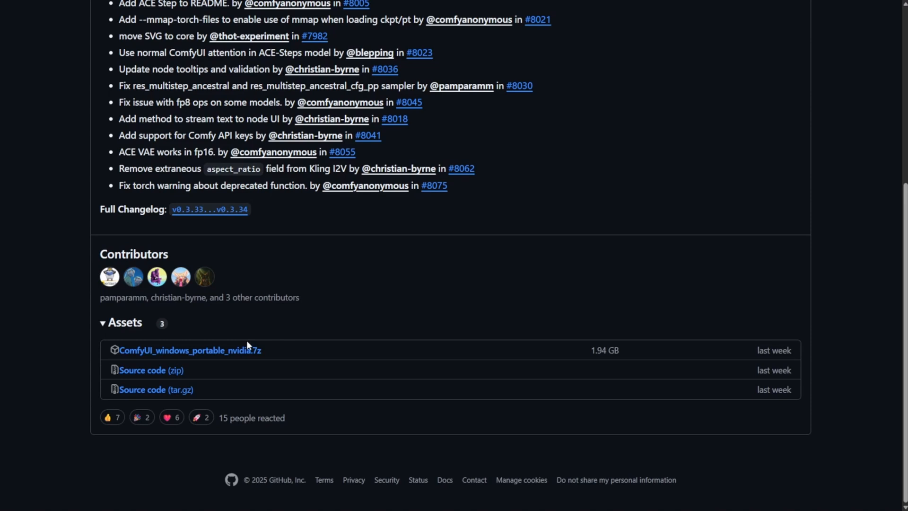
{"action": "mouse_move", "coordinate": [269, 358]}
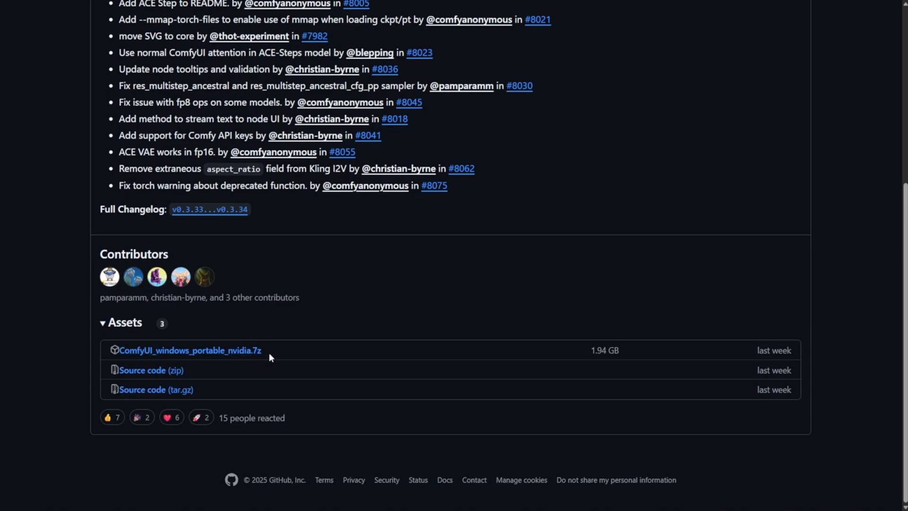
{"action": "mouse_move", "coordinate": [255, 344]}
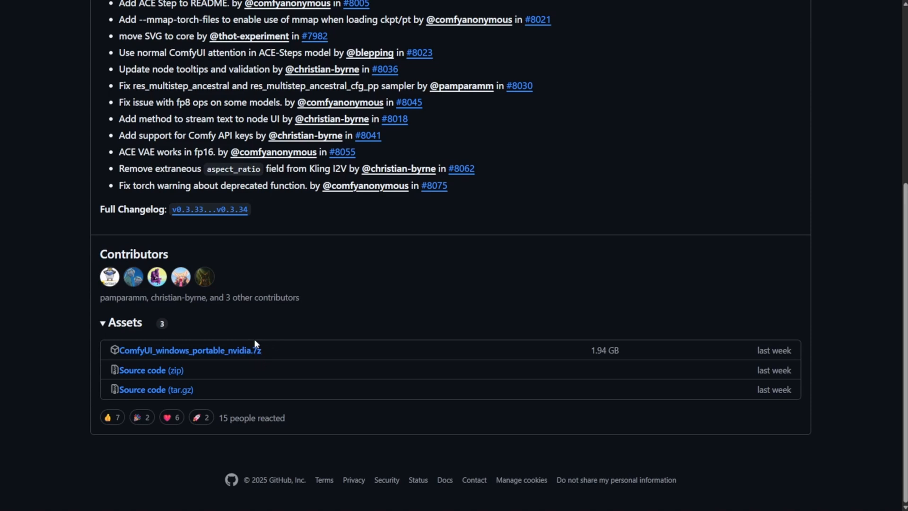
Extract the downloaded ComfyUI portable NVIDIA archive into C:\comfyui
{"action": "right_click", "coordinate": [99, 75]}
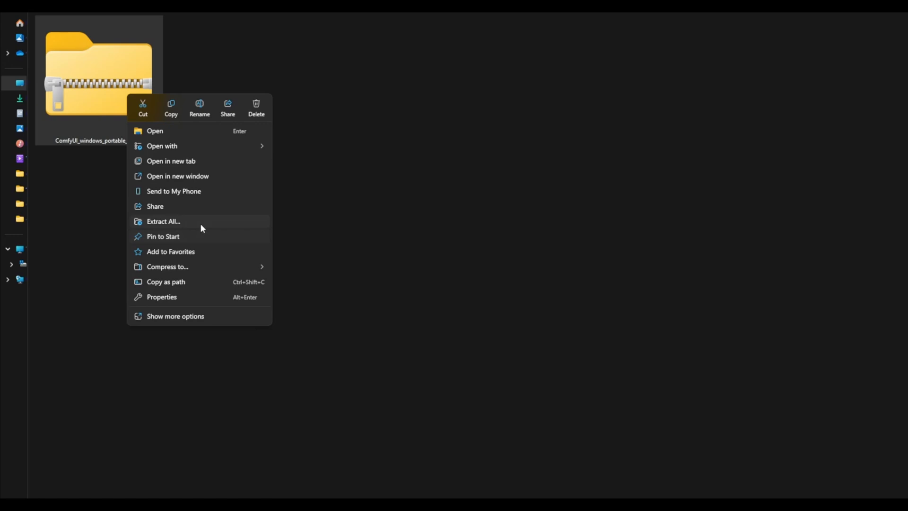
{"action": "left_click", "coordinate": [163, 221]}
{"action": "type", "text": "C:\\comfyui"}
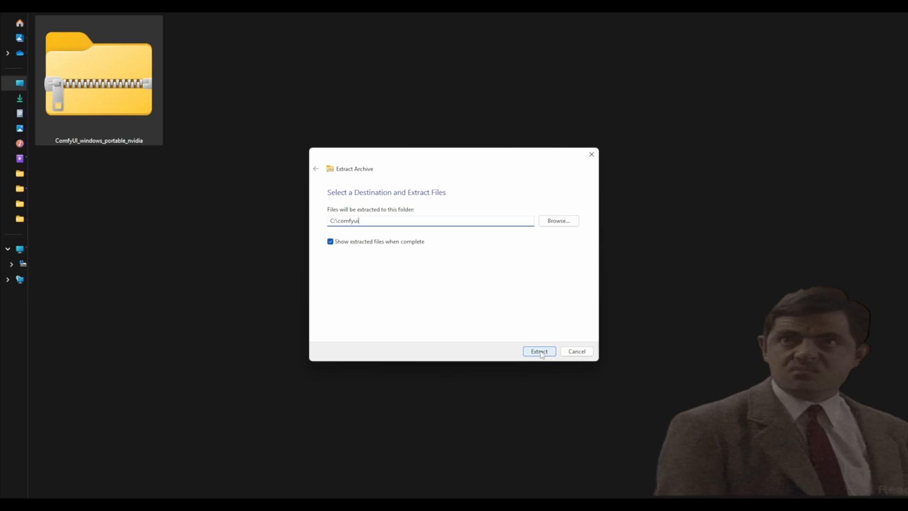
{"action": "left_click", "coordinate": [538, 350]}
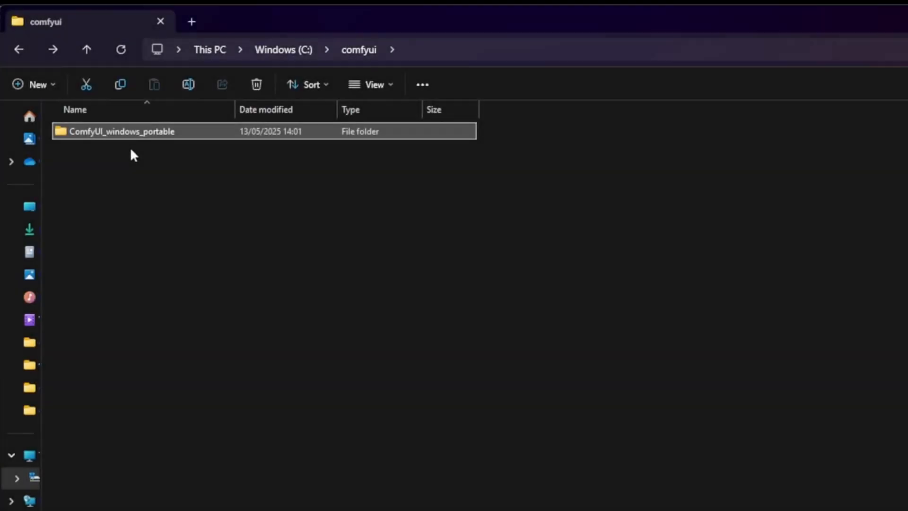
{"action": "mouse_move", "coordinate": [121, 131]}
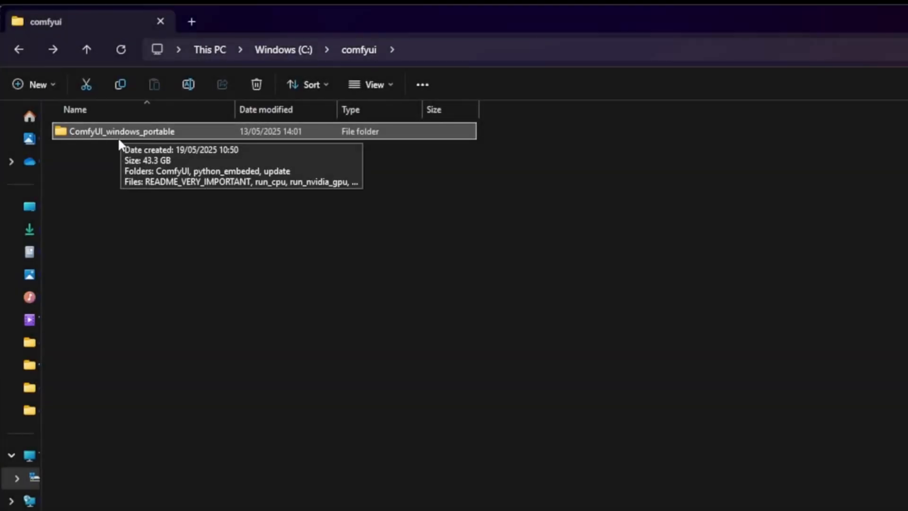
Open ComfyUI_windows_portable to show the ComfyUI, python_embeded, update folders and run scripts
{"action": "double_click", "coordinate": [122, 131]}
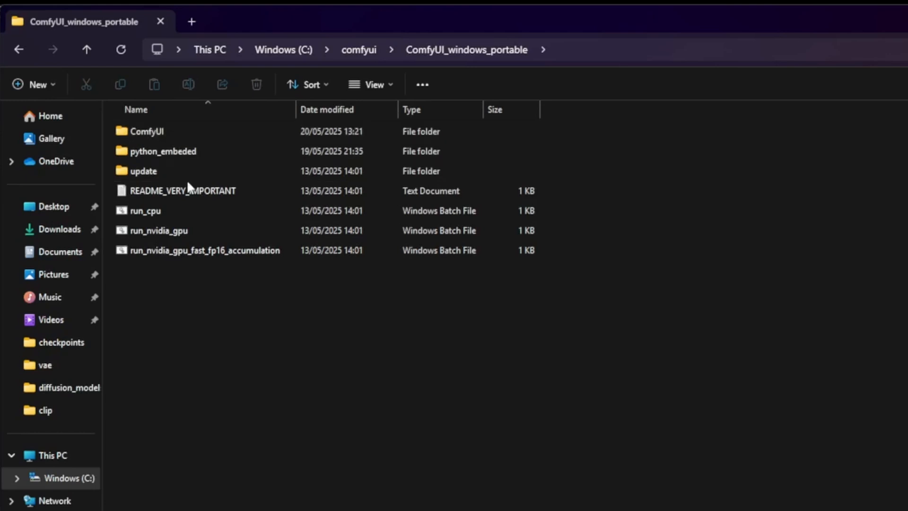
{"action": "mouse_move", "coordinate": [185, 230]}
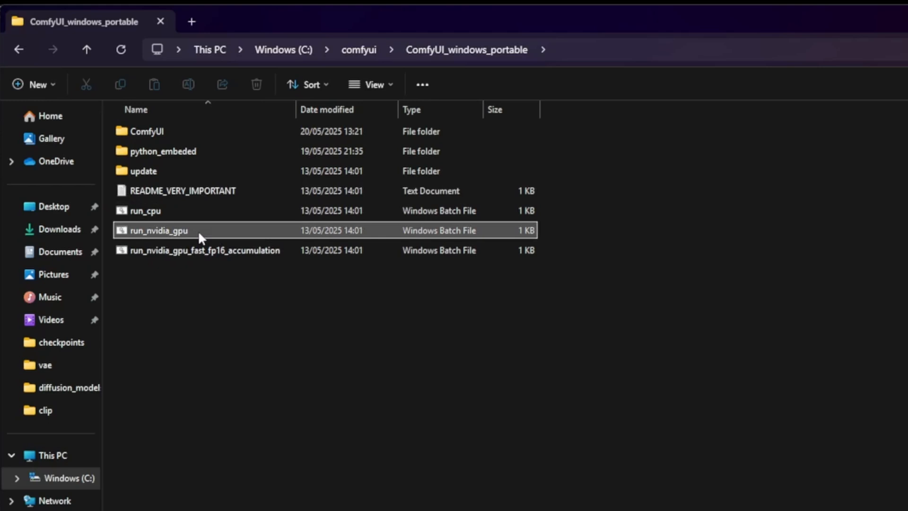
{"action": "mouse_move", "coordinate": [488, 243]}
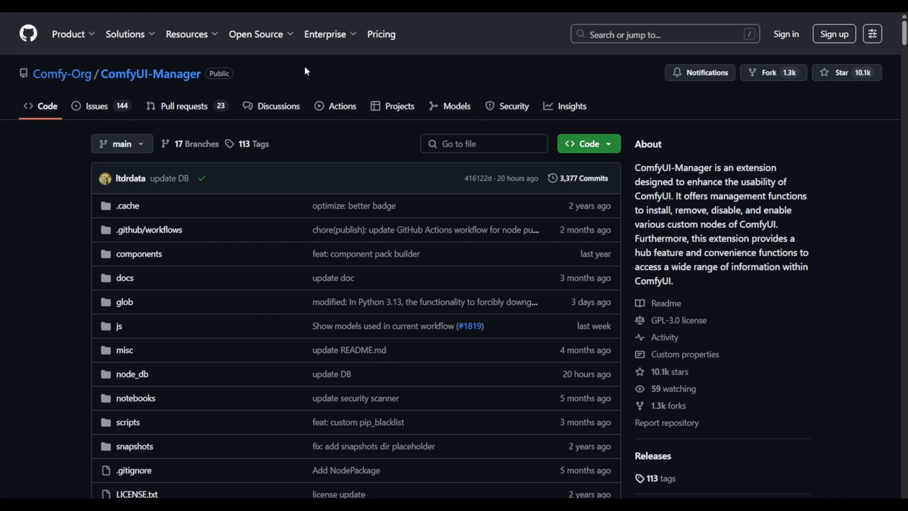
{"action": "mouse_move", "coordinate": [170, 85]}
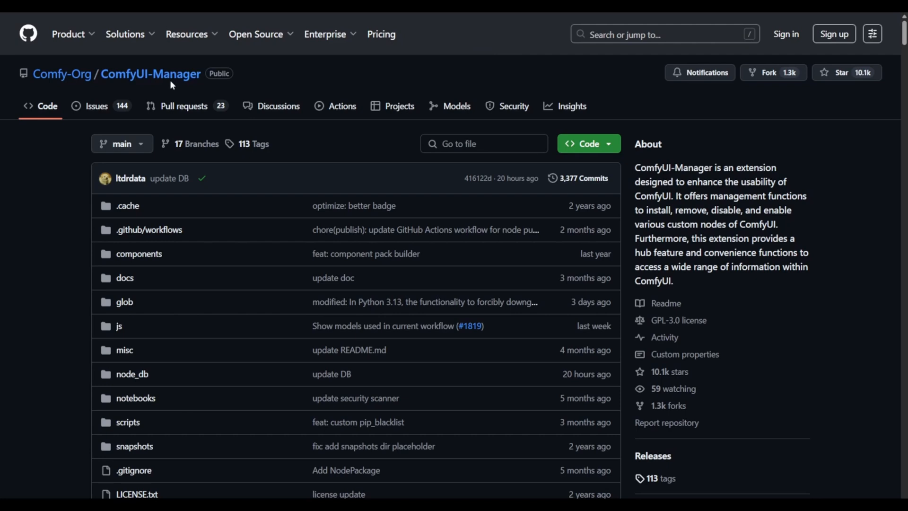
{"action": "mouse_move", "coordinate": [652, 168]}
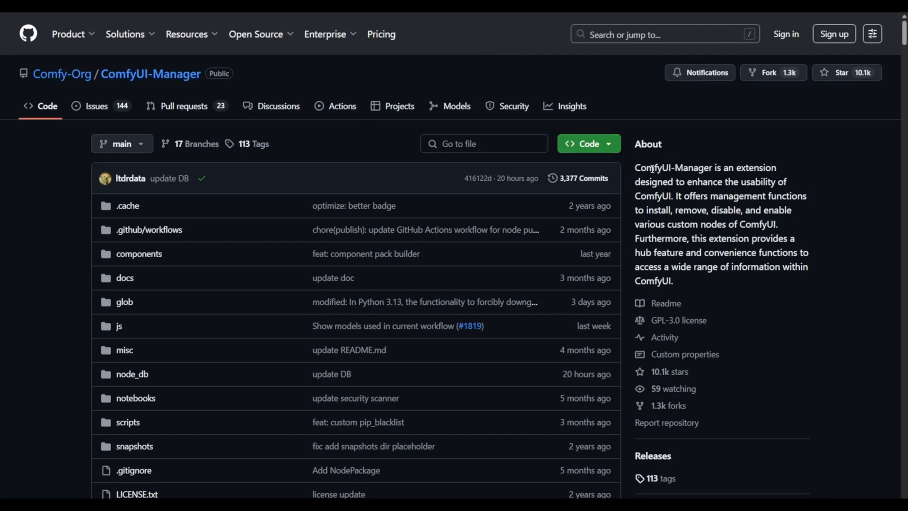
{"action": "mouse_move", "coordinate": [712, 284]}
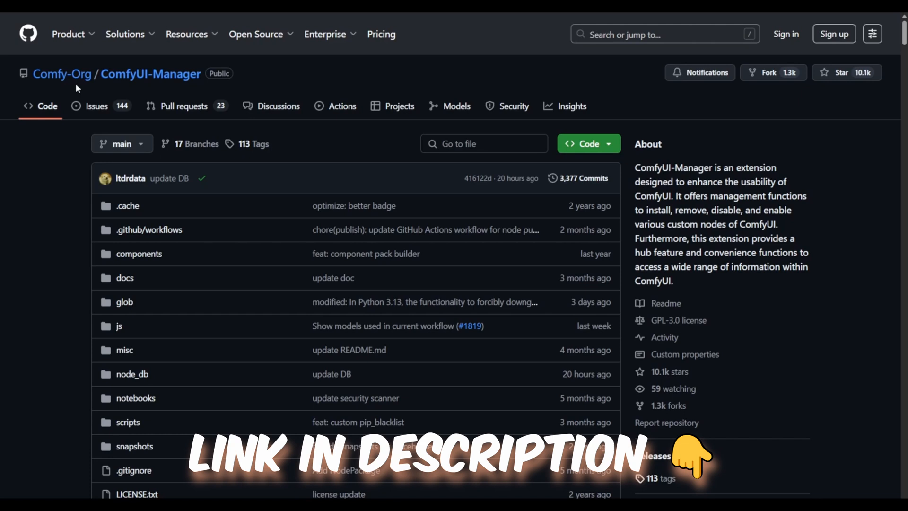
{"action": "mouse_move", "coordinate": [408, 106]}
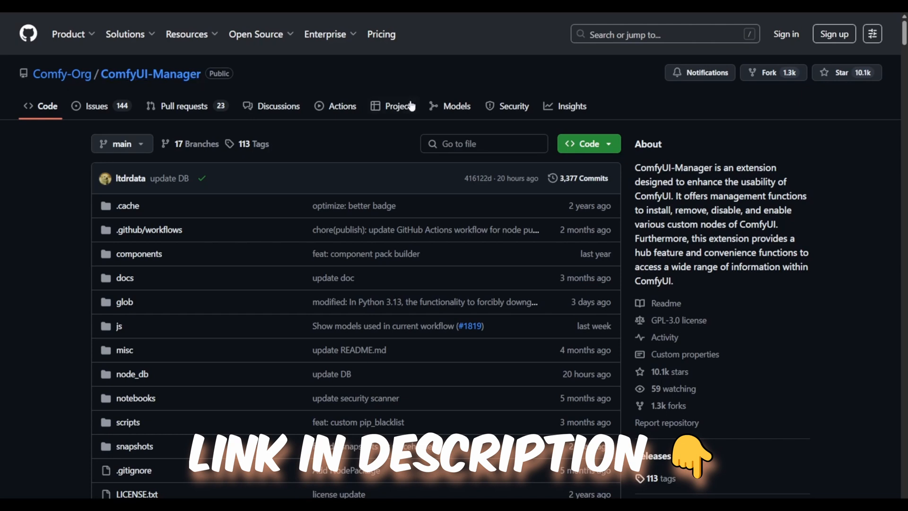
{"action": "mouse_move", "coordinate": [611, 102]}
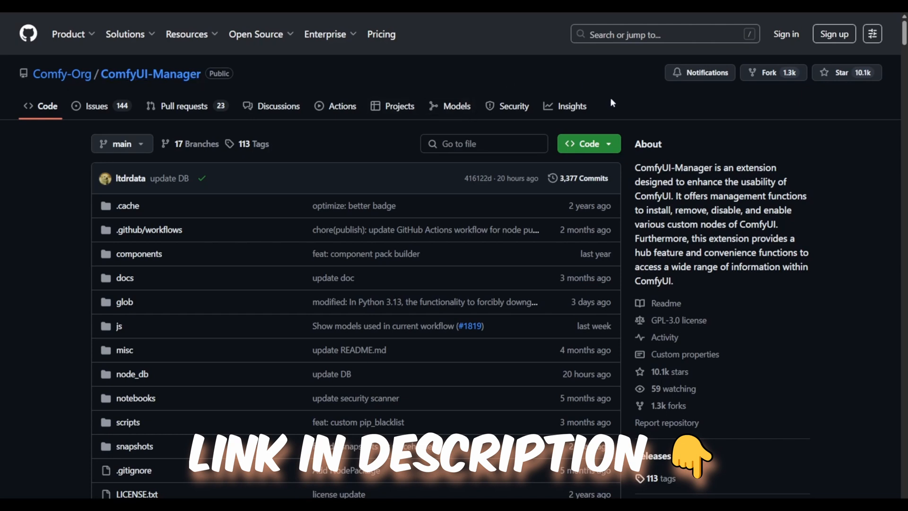
{"action": "left_click", "coordinate": [589, 143]}
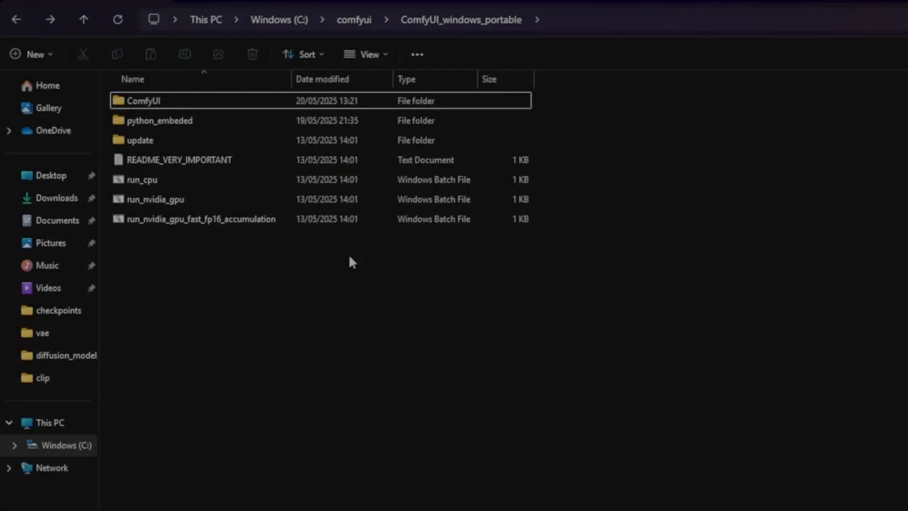
{"action": "mouse_move", "coordinate": [289, 226]}
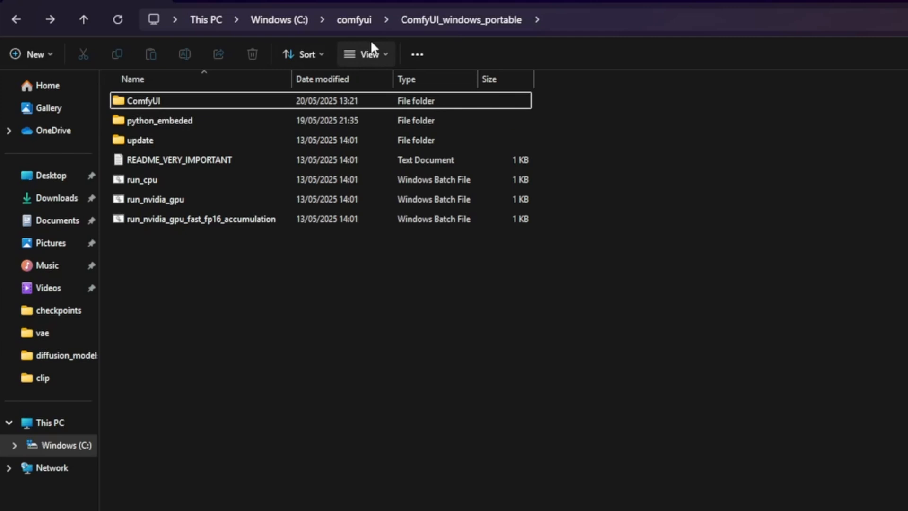
Navigate into ComfyUI\custom_nodes and open a command prompt there with cmd
{"action": "double_click", "coordinate": [143, 100]}
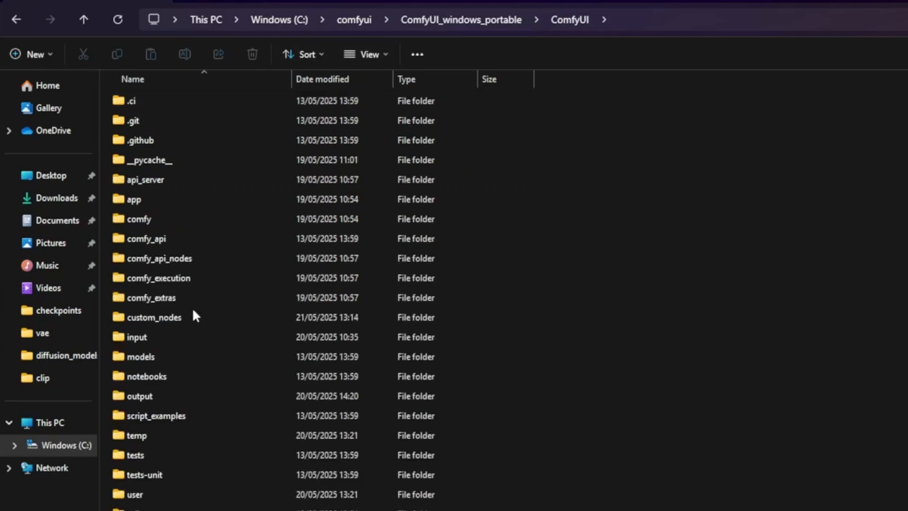
{"action": "double_click", "coordinate": [154, 317]}
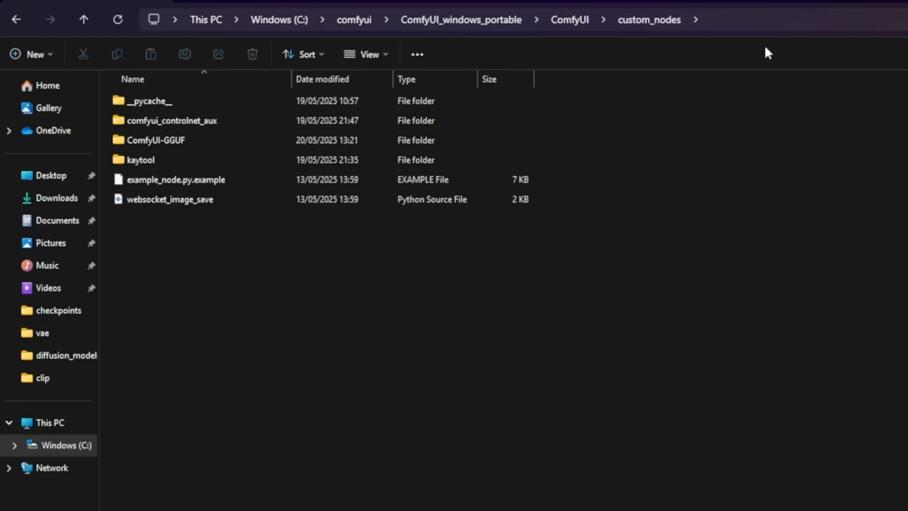
{"action": "mouse_move", "coordinate": [747, 27]}
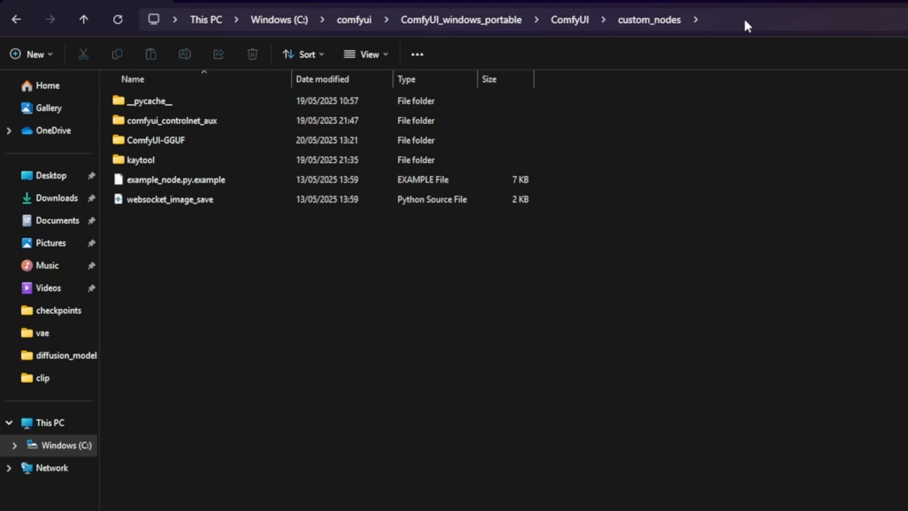
{"action": "type", "text": "cmd"}
{"action": "type", "text": "g"}
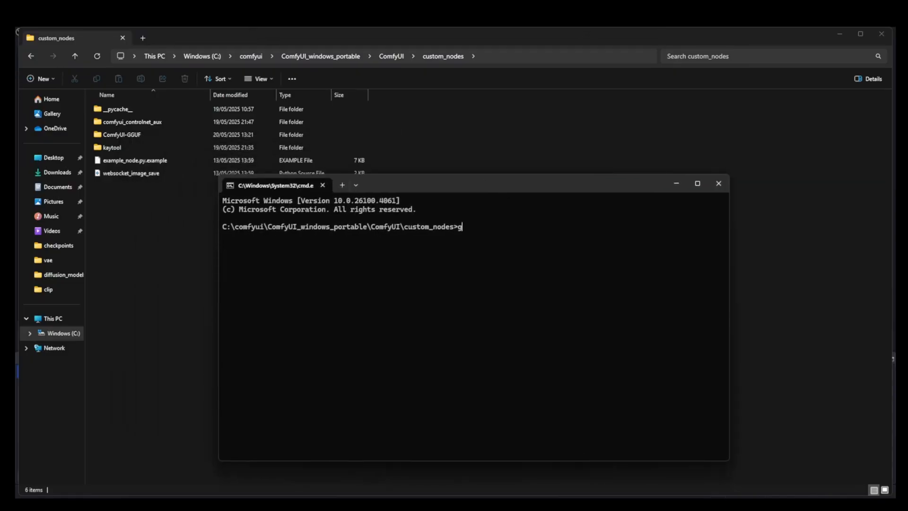
{"action": "type", "text": "it clone https://github.com/Comfy-Org/ComfyUI-Manager.git"}
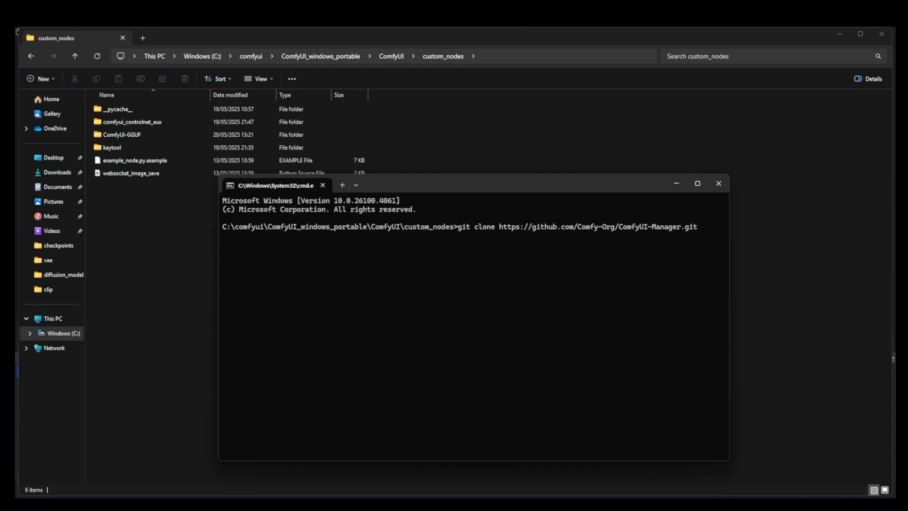
{"action": "key", "text": "Return"}
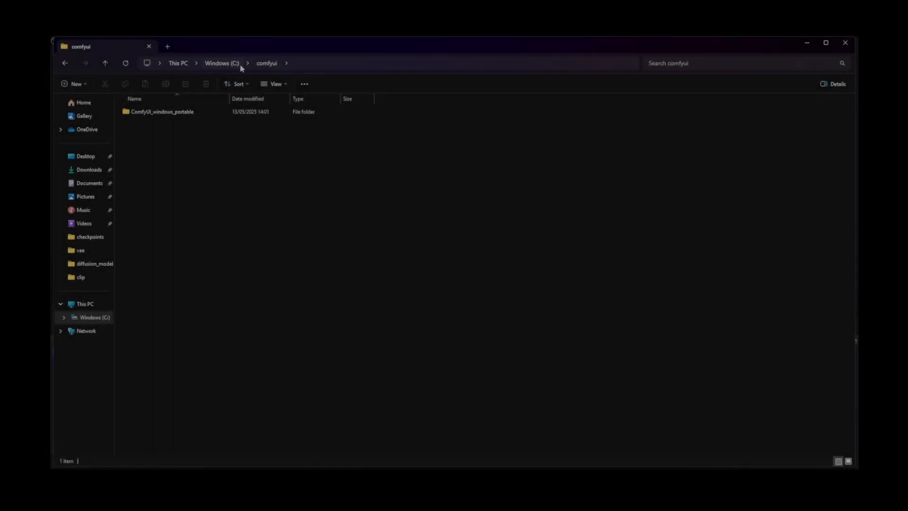
Open ComfyUI_windows_portable and launch run_nvidia_gpu.bat to start ComfyUI
{"action": "left_click", "coordinate": [162, 112]}
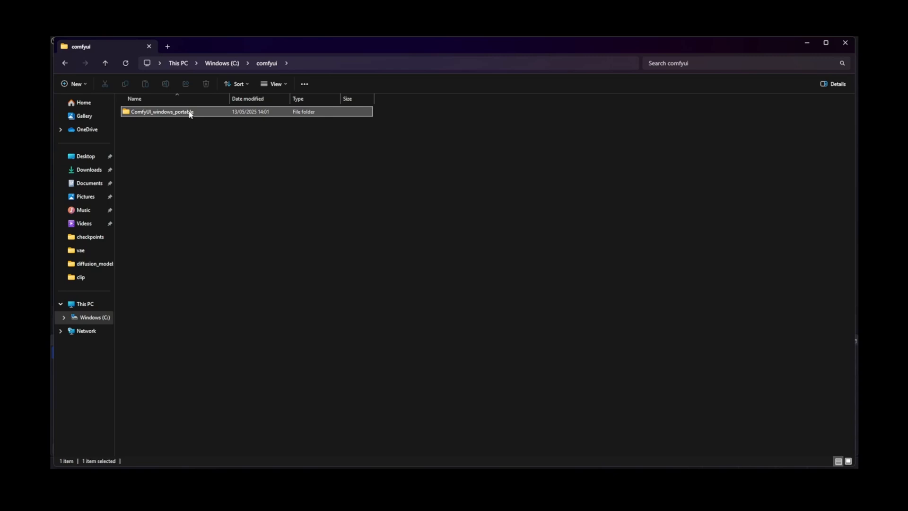
{"action": "double_click", "coordinate": [162, 111]}
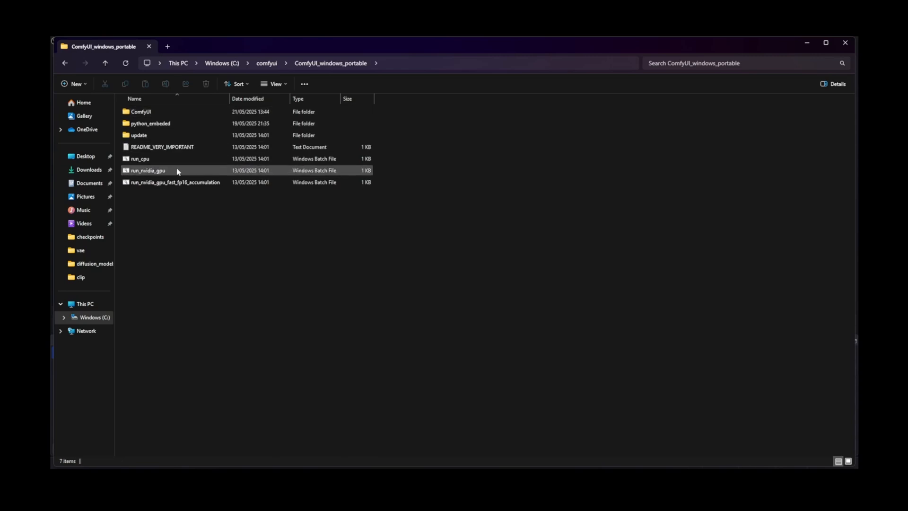
{"action": "double_click", "coordinate": [148, 170]}
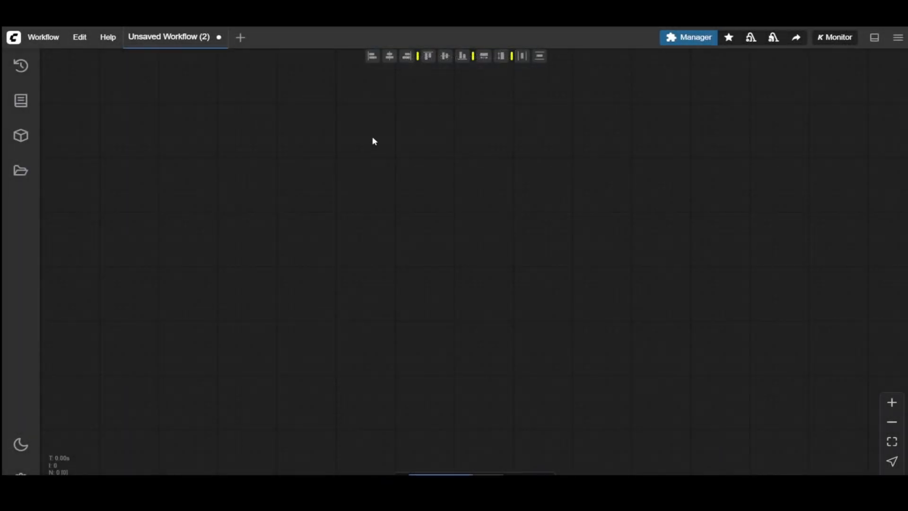
{"action": "mouse_move", "coordinate": [75, 72]}
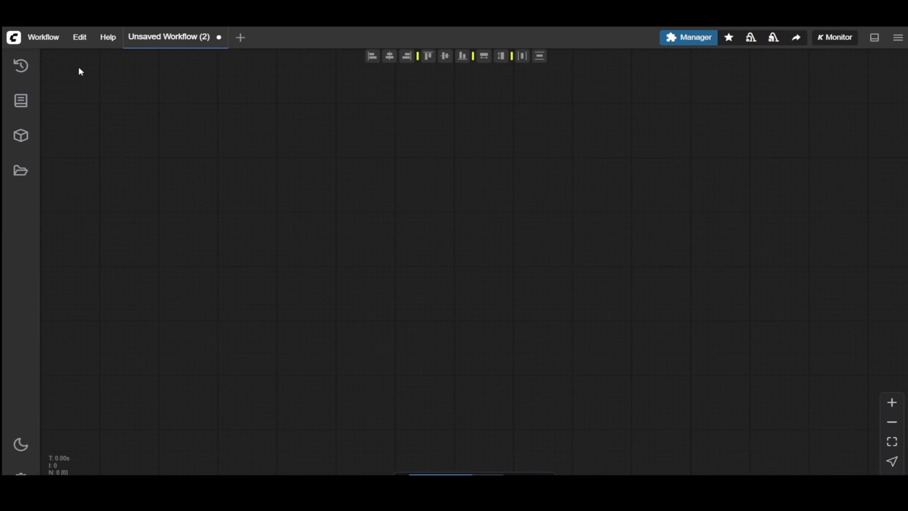
{"action": "mouse_move", "coordinate": [70, 62]}
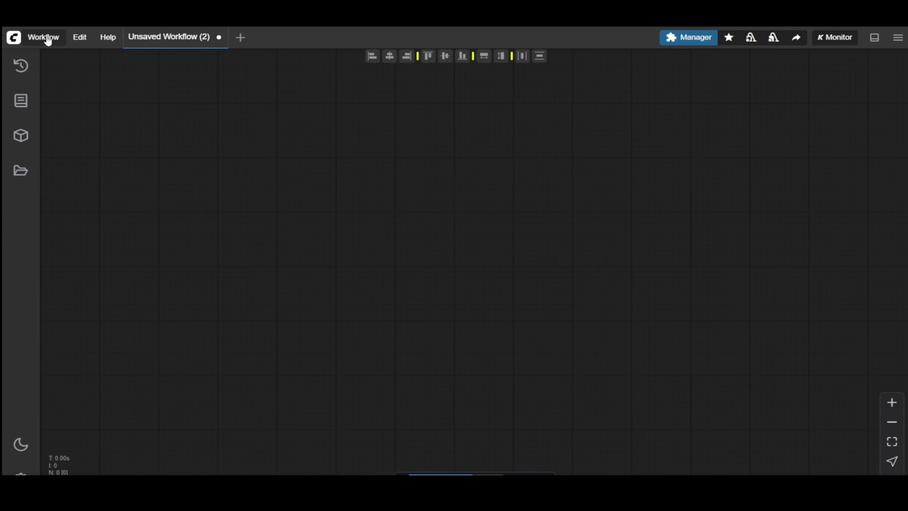
Open the Workflow menu in ComfyUI's top bar
{"action": "left_click", "coordinate": [43, 37]}
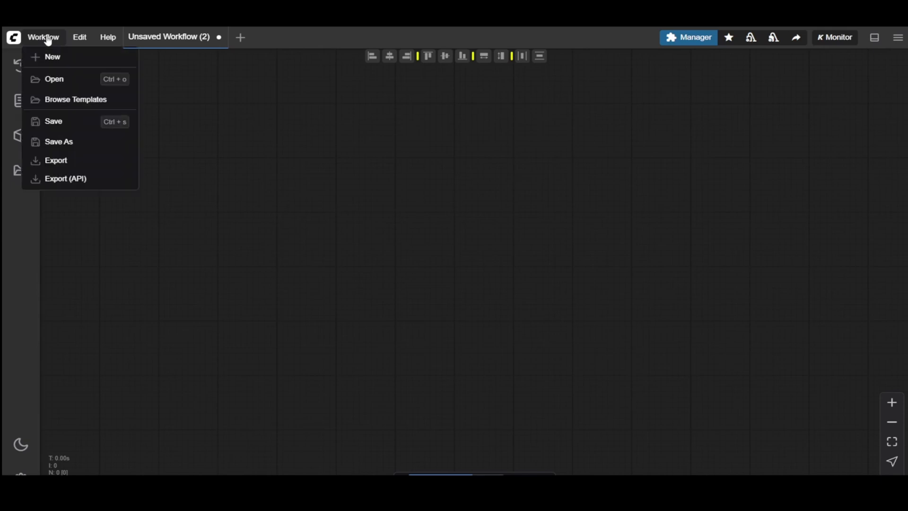
Load the Flux Dev checkpoint template from Basics templates and queue a run
{"action": "left_click", "coordinate": [76, 99]}
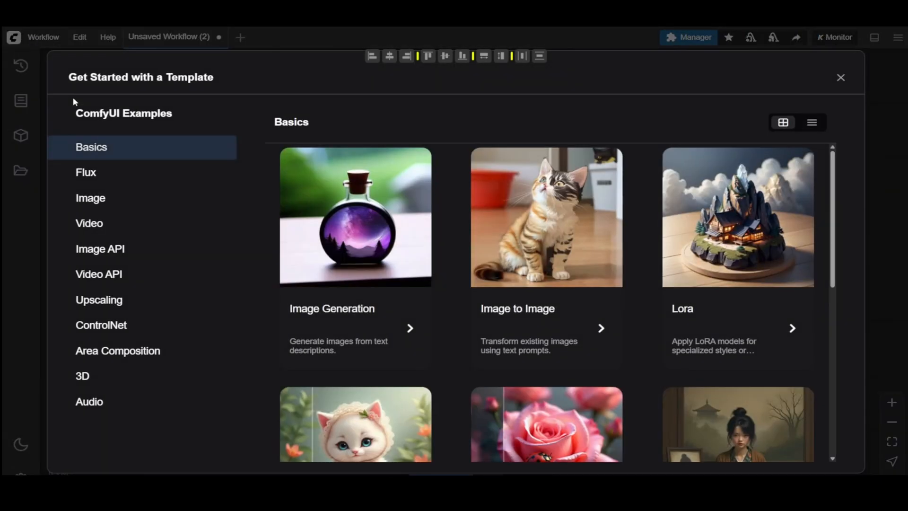
{"action": "mouse_move", "coordinate": [144, 153]}
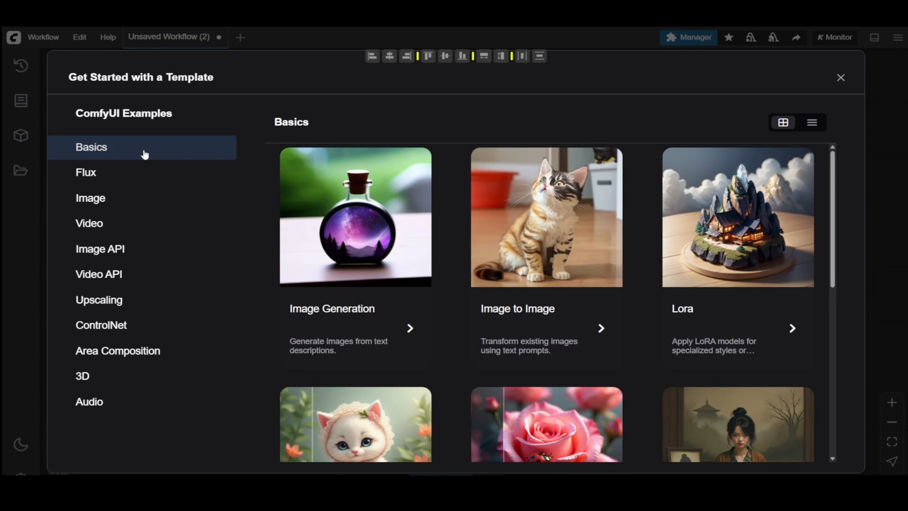
{"action": "left_click", "coordinate": [85, 172]}
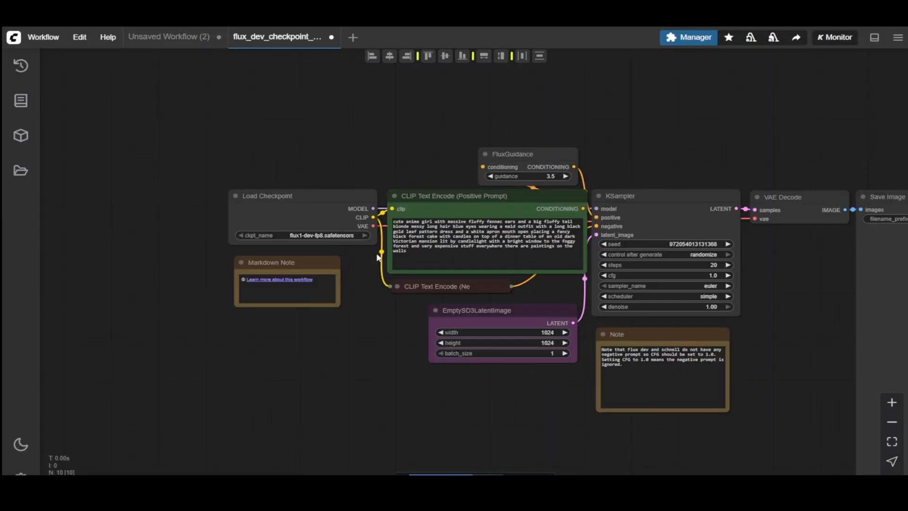
{"action": "left_click", "coordinate": [891, 441]}
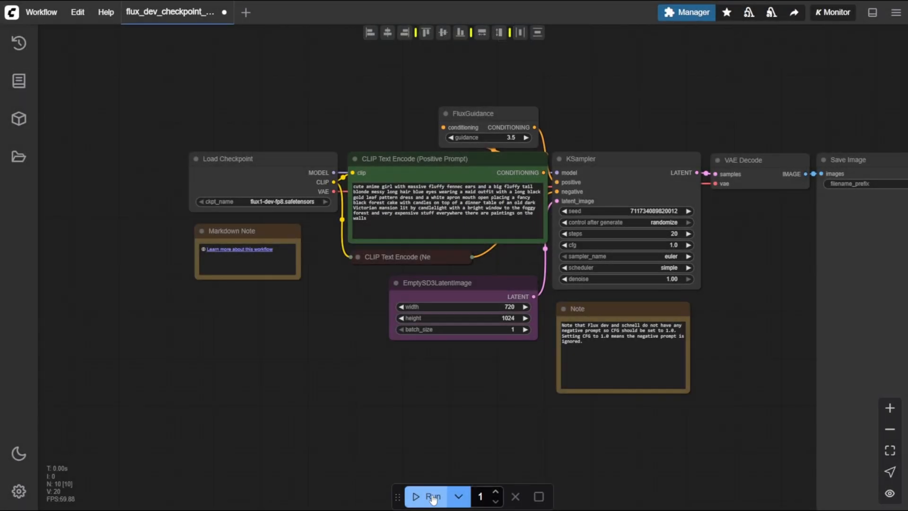
{"action": "left_click", "coordinate": [433, 496]}
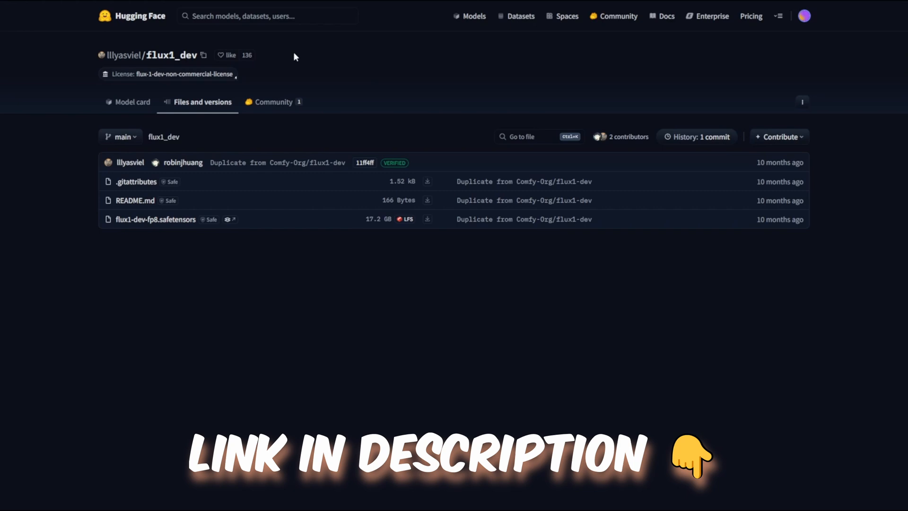
{"action": "mouse_move", "coordinate": [190, 206]}
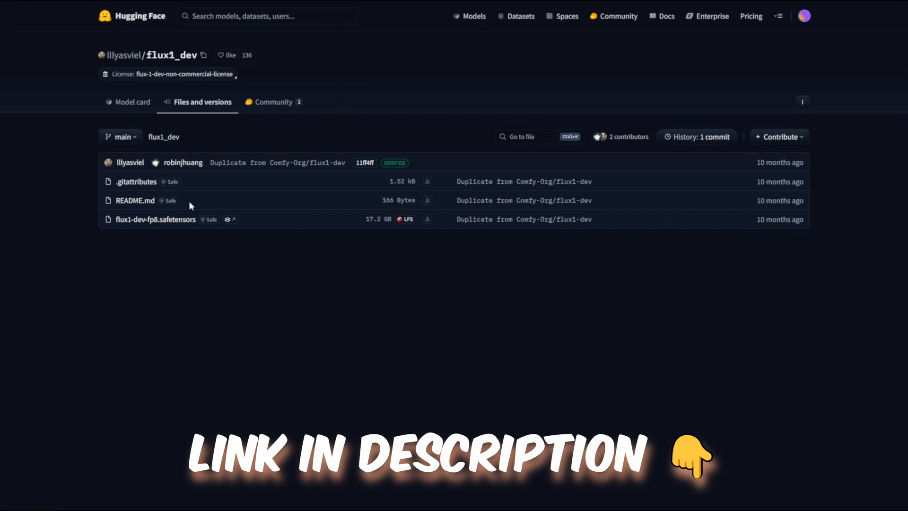
{"action": "mouse_move", "coordinate": [307, 232]}
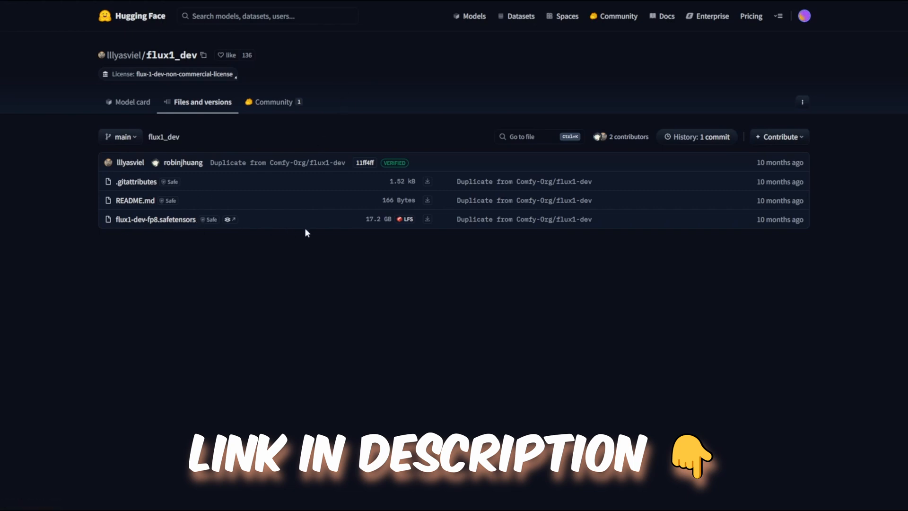
{"action": "mouse_move", "coordinate": [368, 225]}
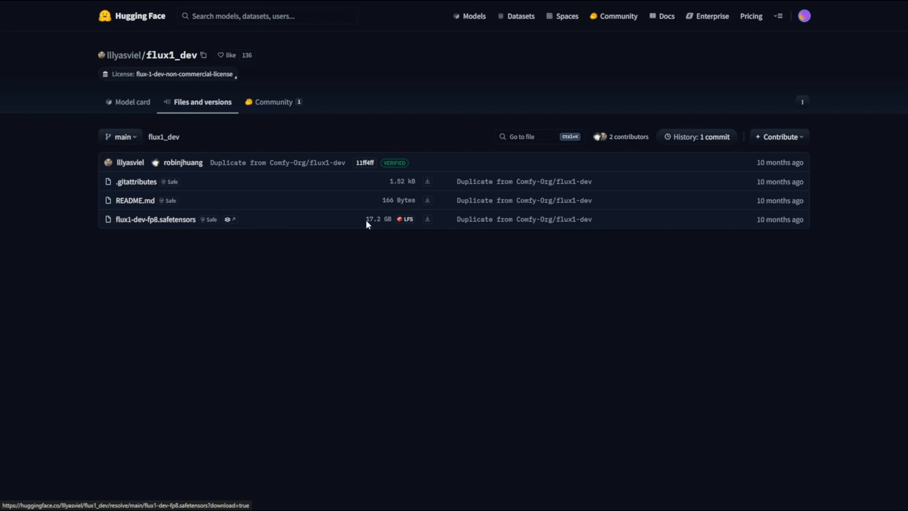
{"action": "mouse_move", "coordinate": [427, 219]}
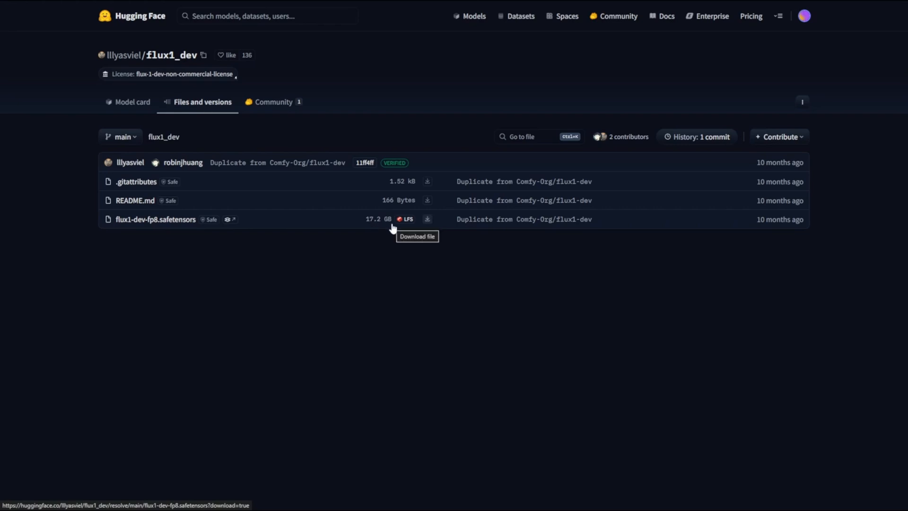
Save flux1-dev-fp8.safetensors from Hugging Face into ComfyUI's models\checkpoints folder
{"action": "right_click", "coordinate": [427, 219]}
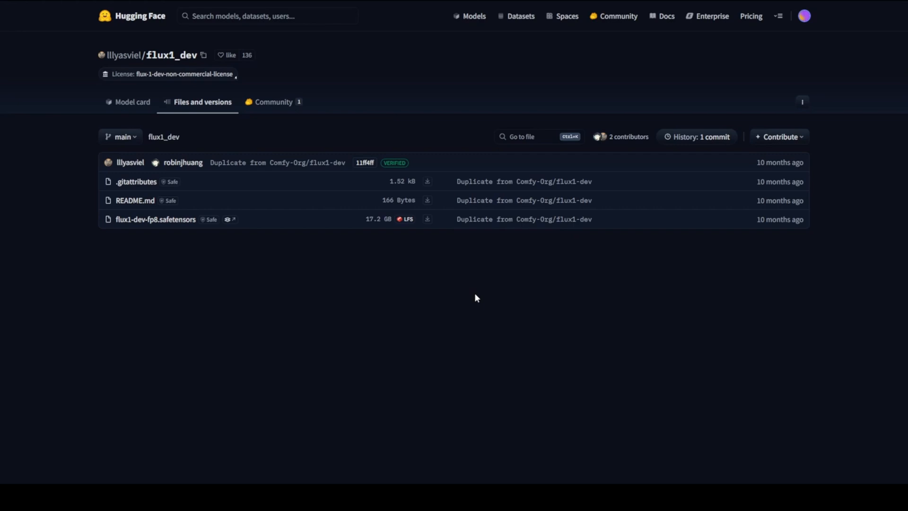
{"action": "left_click", "coordinate": [427, 219]}
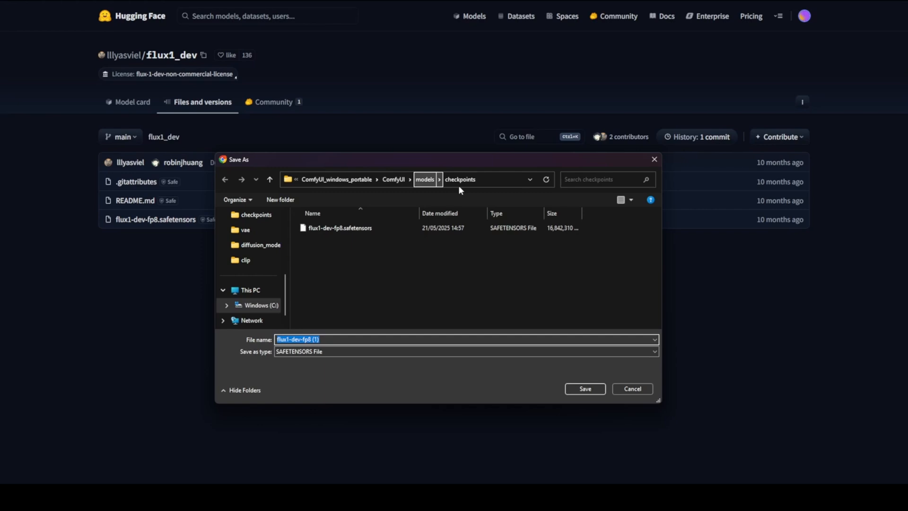
{"action": "left_click", "coordinate": [340, 227]}
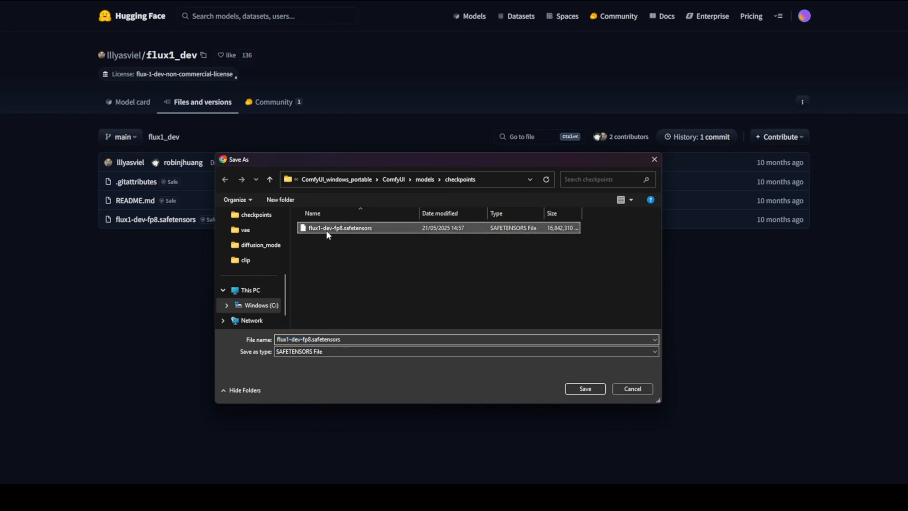
{"action": "mouse_move", "coordinate": [377, 266]}
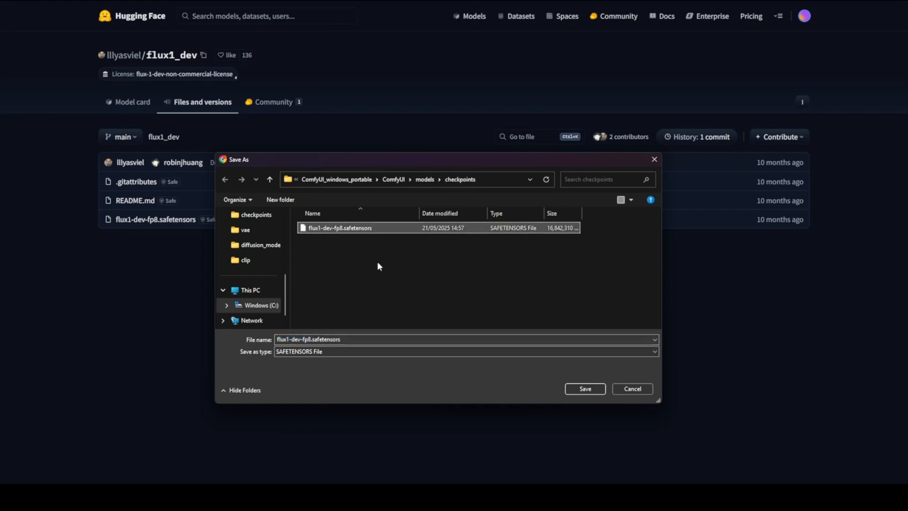
{"action": "mouse_move", "coordinate": [647, 180]}
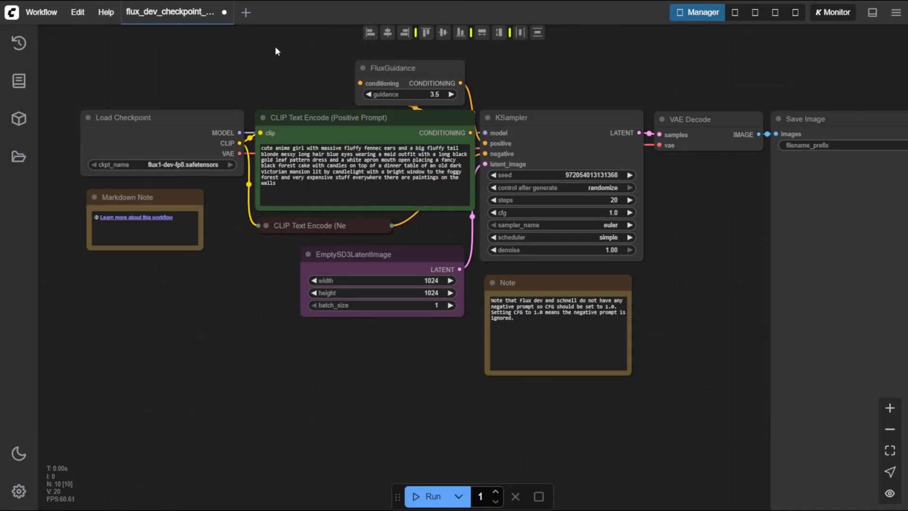
{"action": "mouse_move", "coordinate": [144, 59]}
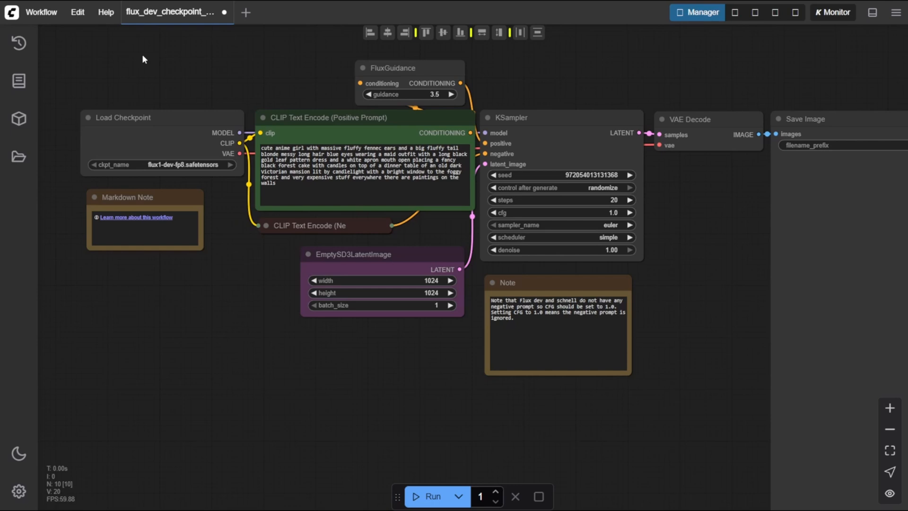
{"action": "mouse_move", "coordinate": [77, 23]}
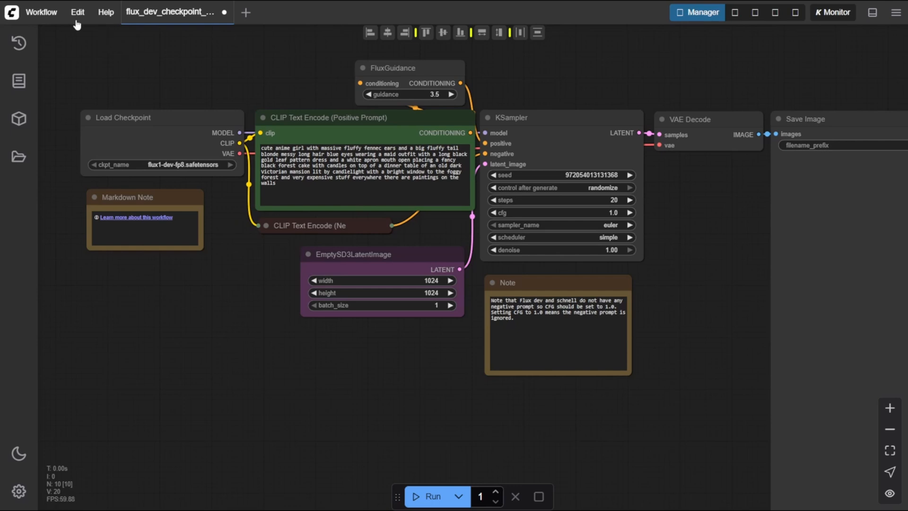
Refresh node definitions from the Edit menu so flux1-dev-fp8.safetensors appears
{"action": "left_click", "coordinate": [77, 12]}
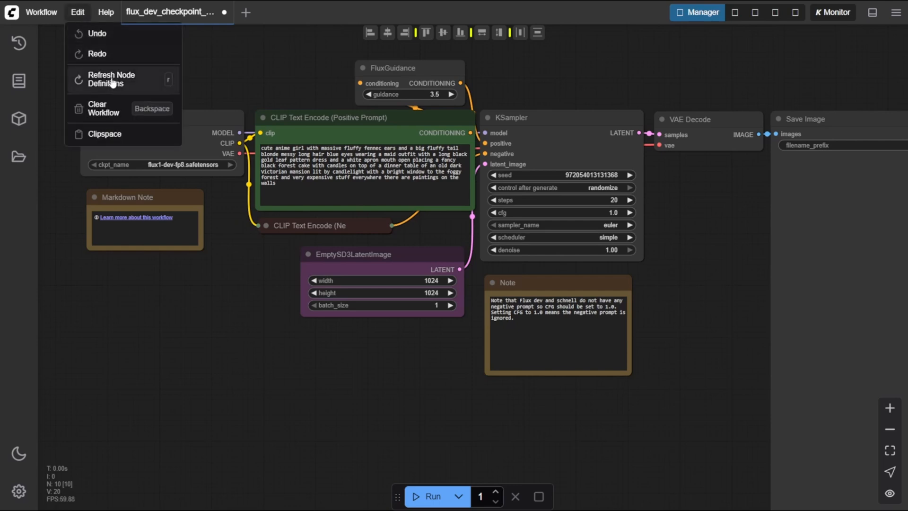
{"action": "mouse_move", "coordinate": [170, 87]}
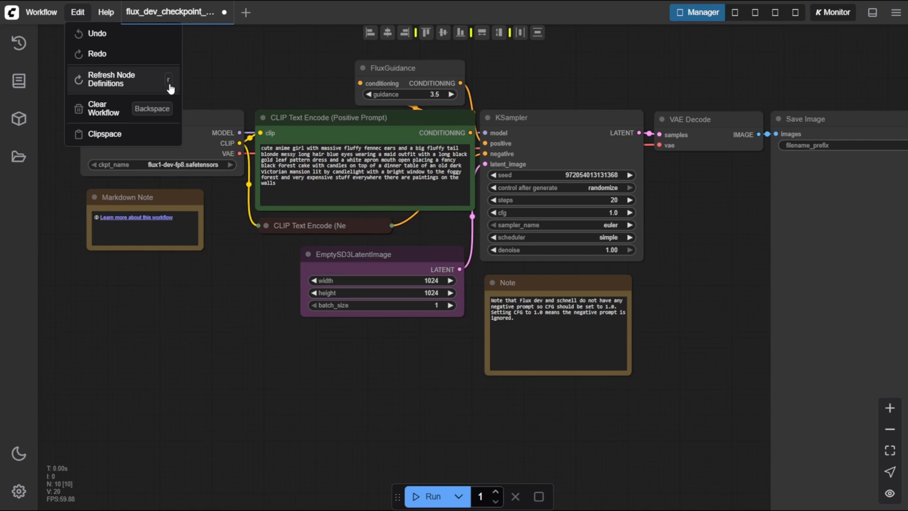
{"action": "left_click", "coordinate": [111, 80]}
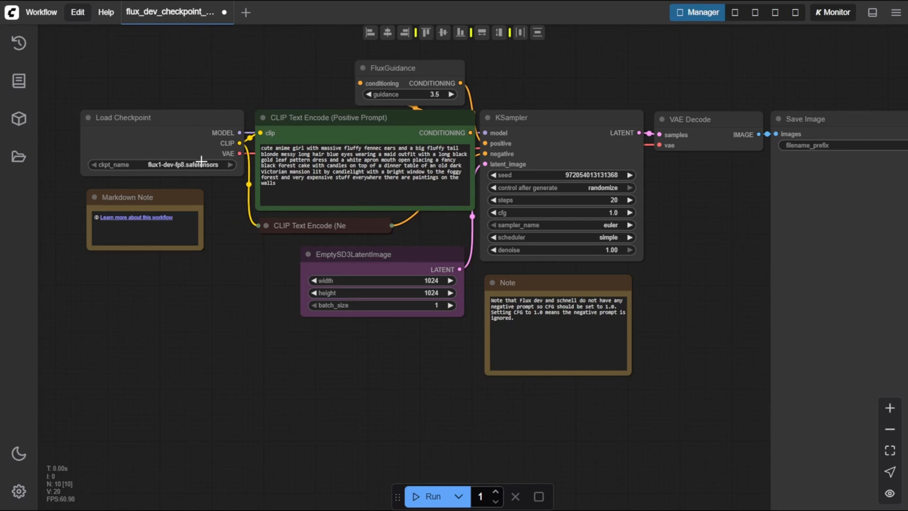
{"action": "mouse_move", "coordinate": [201, 165]}
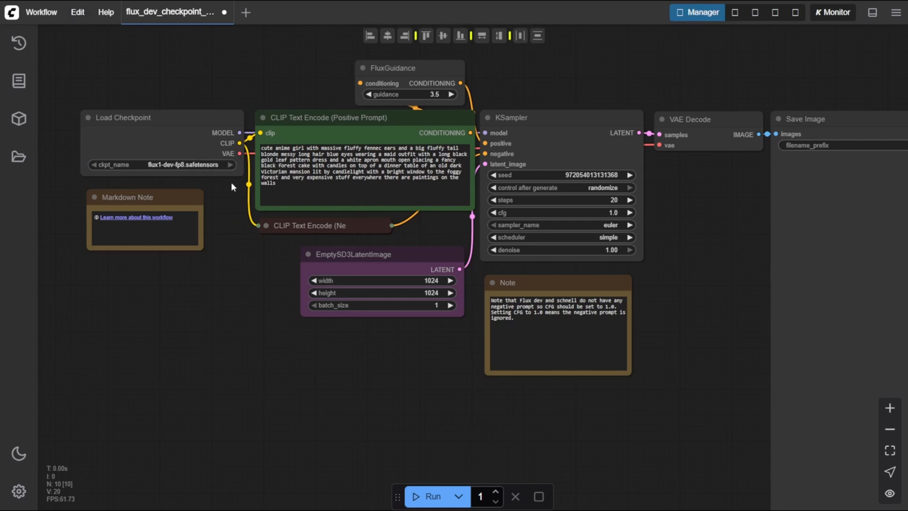
{"action": "mouse_move", "coordinate": [204, 93]}
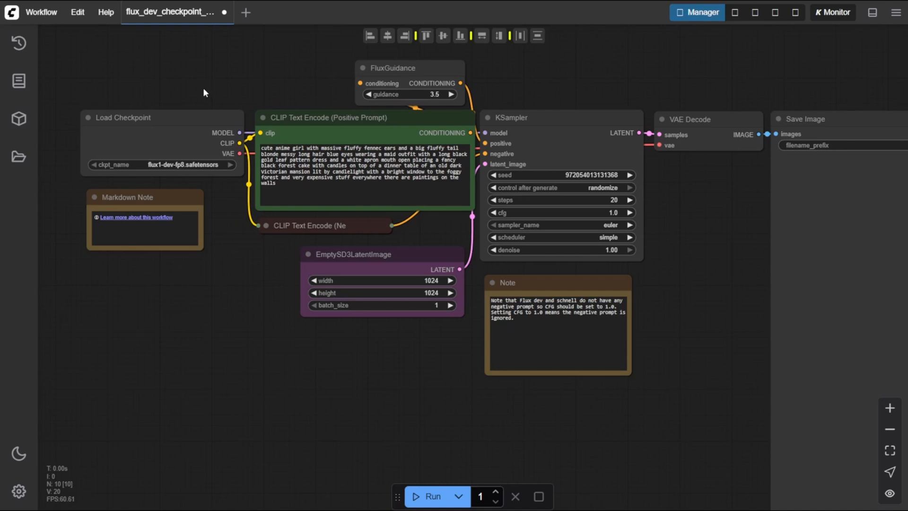
{"action": "mouse_move", "coordinate": [197, 171]}
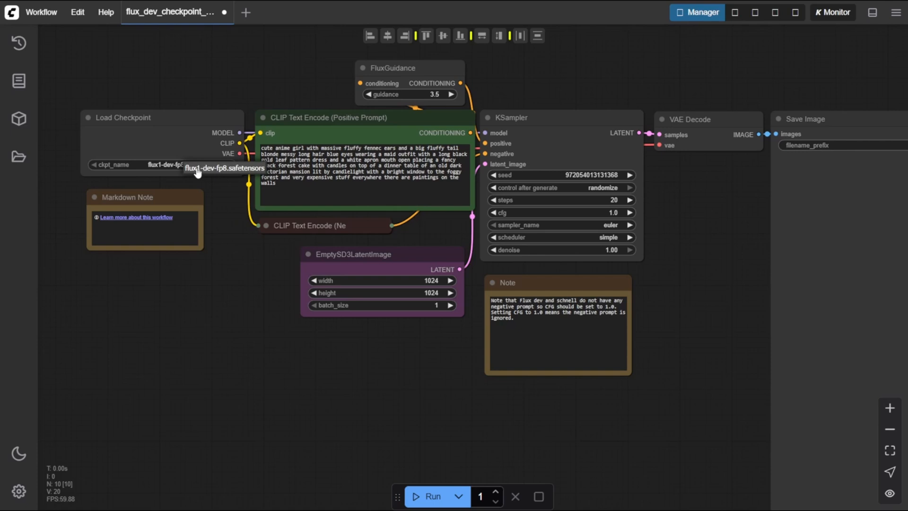
{"action": "mouse_move", "coordinate": [233, 173]}
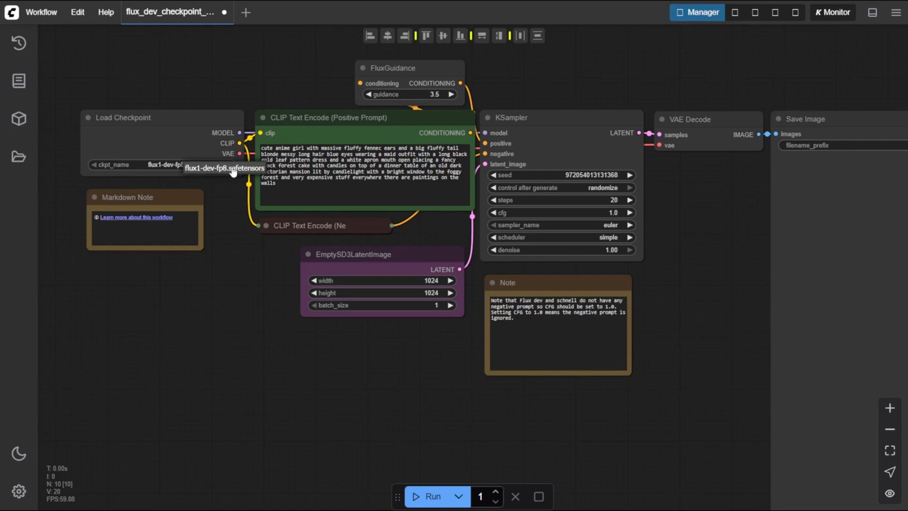
{"action": "mouse_move", "coordinate": [158, 119]}
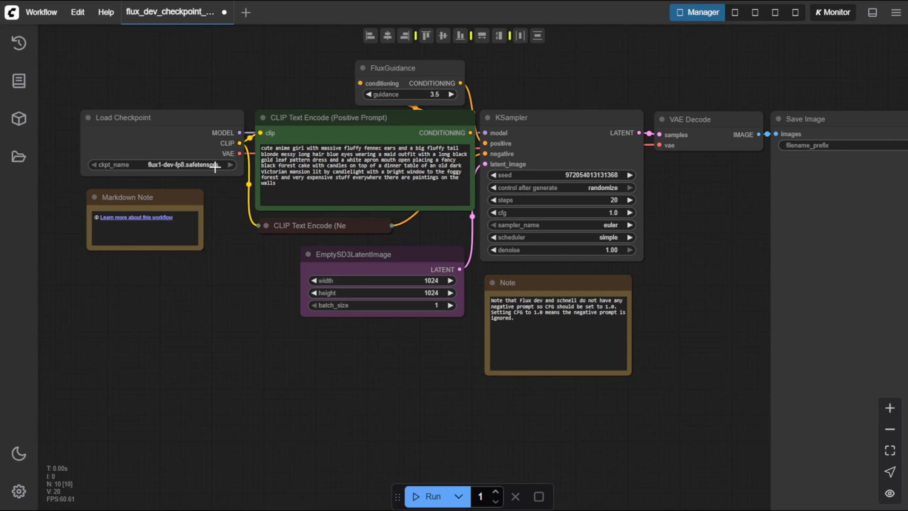
{"action": "mouse_move", "coordinate": [226, 164]}
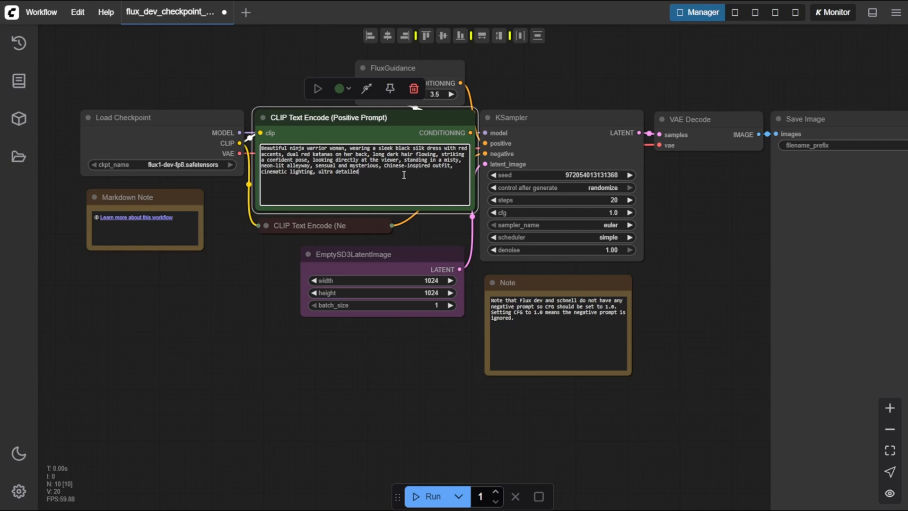
{"action": "mouse_move", "coordinate": [442, 180]}
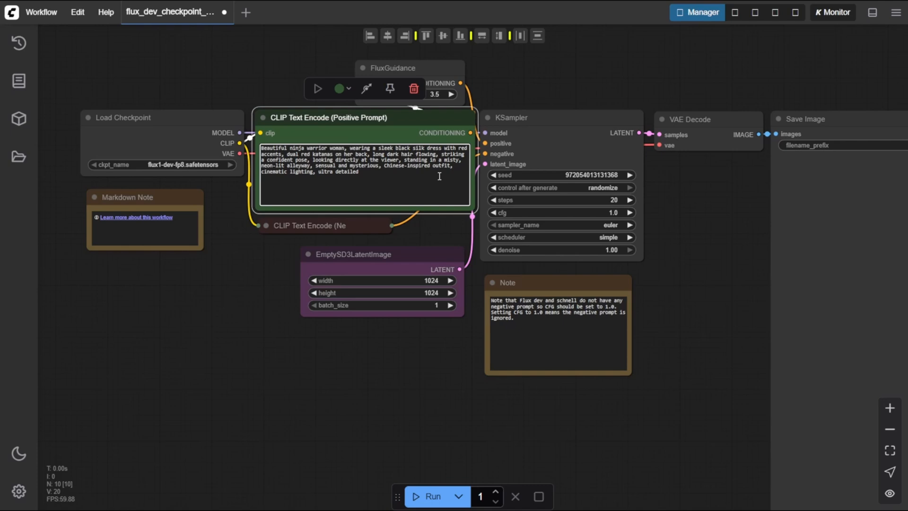
{"action": "mouse_move", "coordinate": [439, 192]}
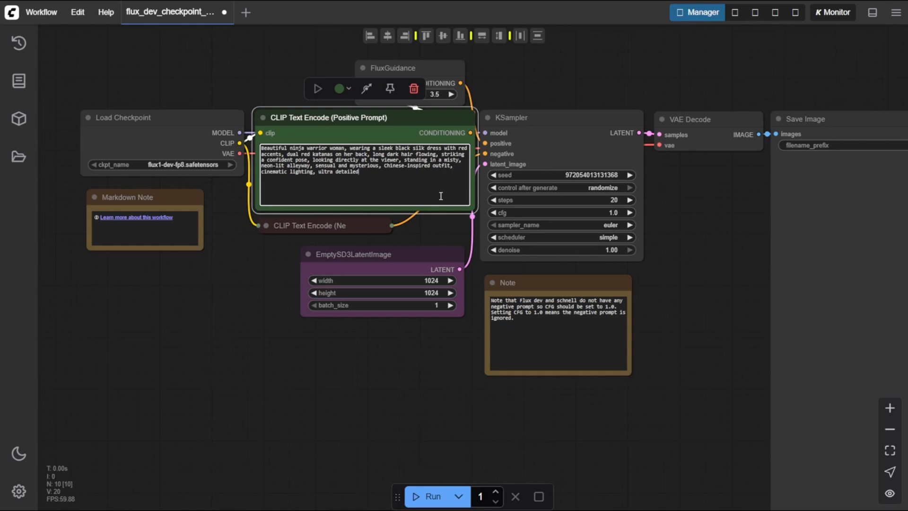
{"action": "mouse_move", "coordinate": [439, 204]}
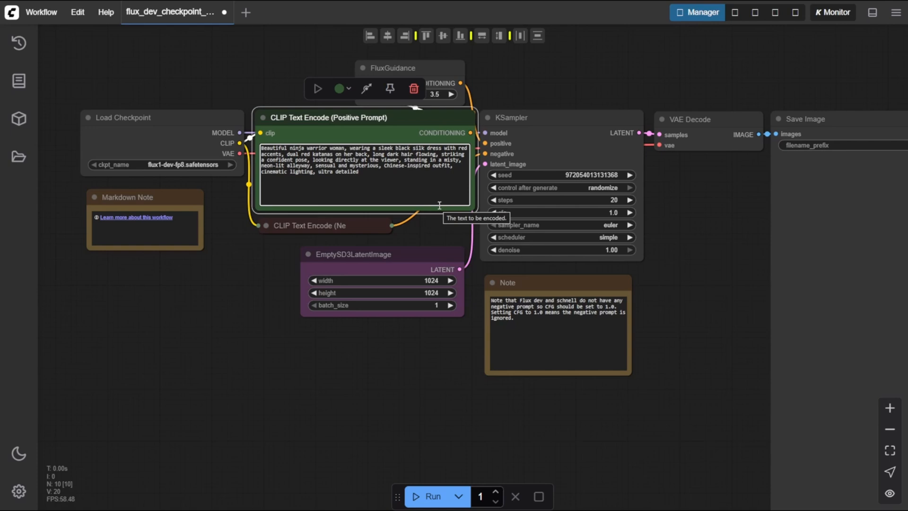
{"action": "mouse_move", "coordinate": [434, 280]}
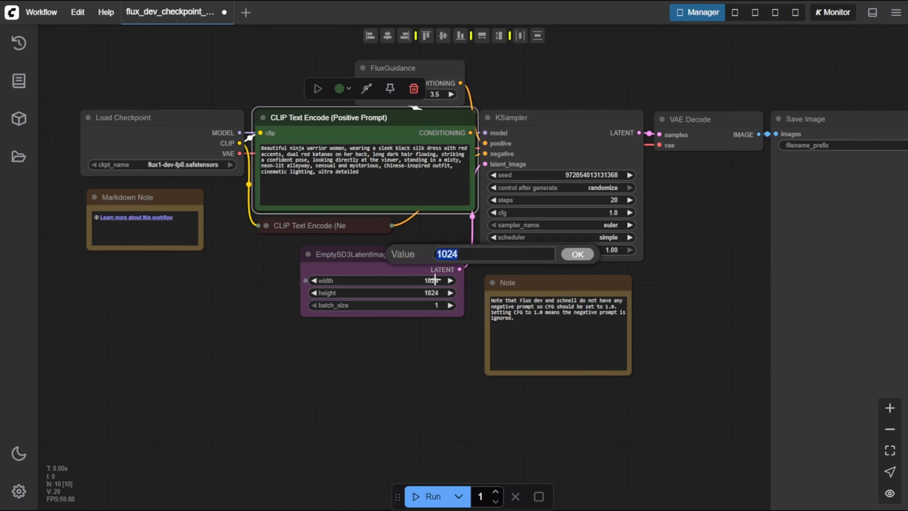
Resize the EmptySD3LatentImage to 768 wide by 1152 high for a portrait frame
{"action": "type", "text": "768"}
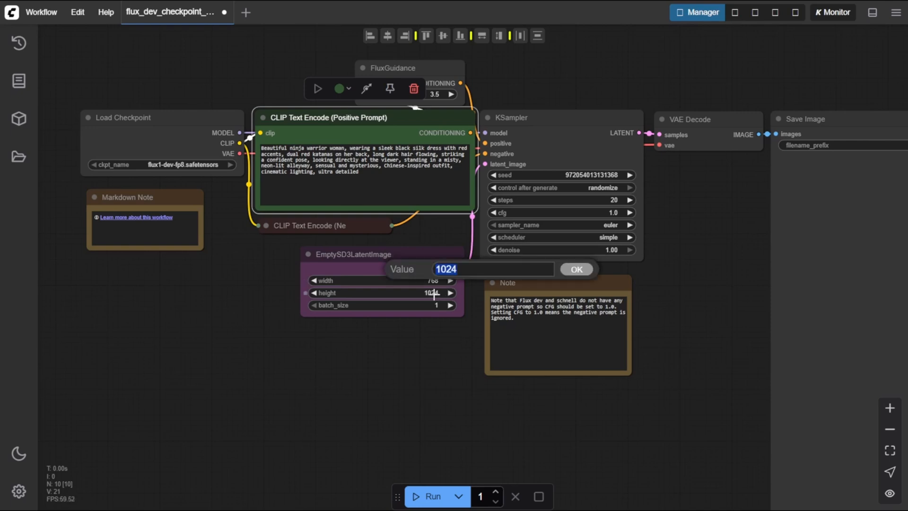
{"action": "type", "text": "1152"}
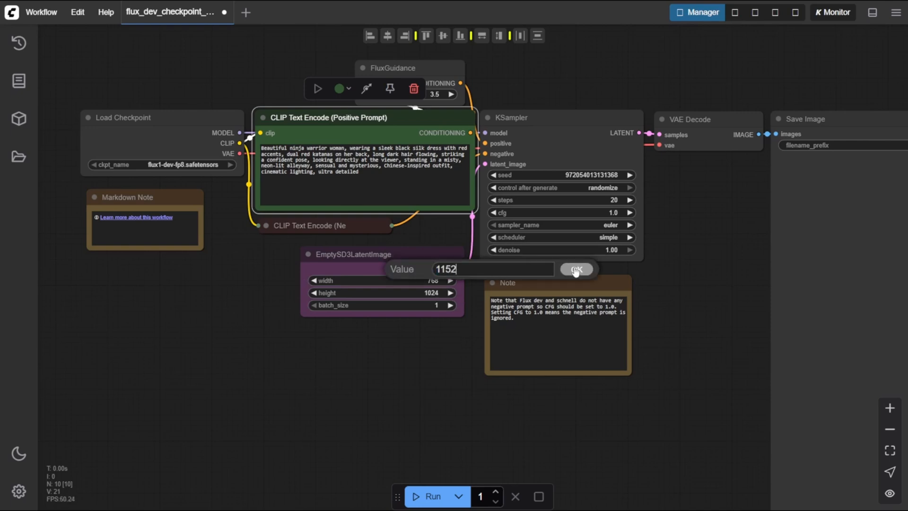
{"action": "left_click", "coordinate": [575, 268]}
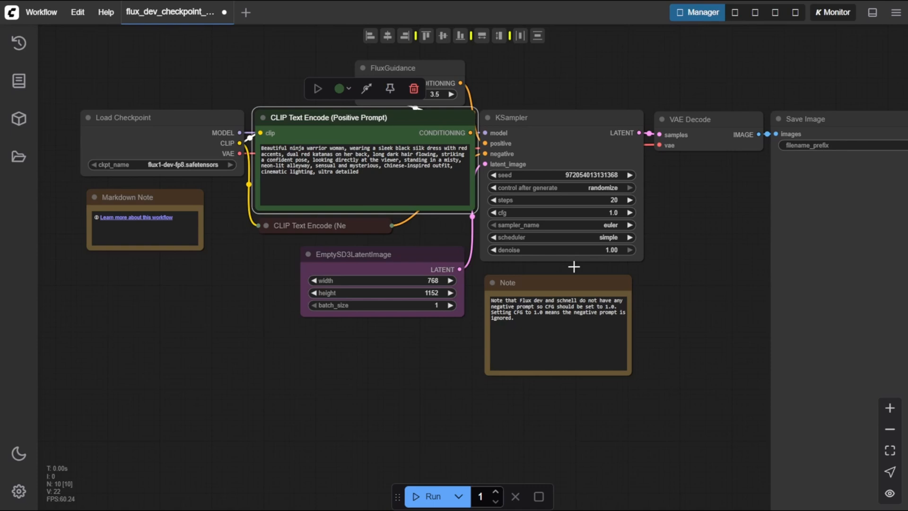
{"action": "mouse_move", "coordinate": [571, 268]}
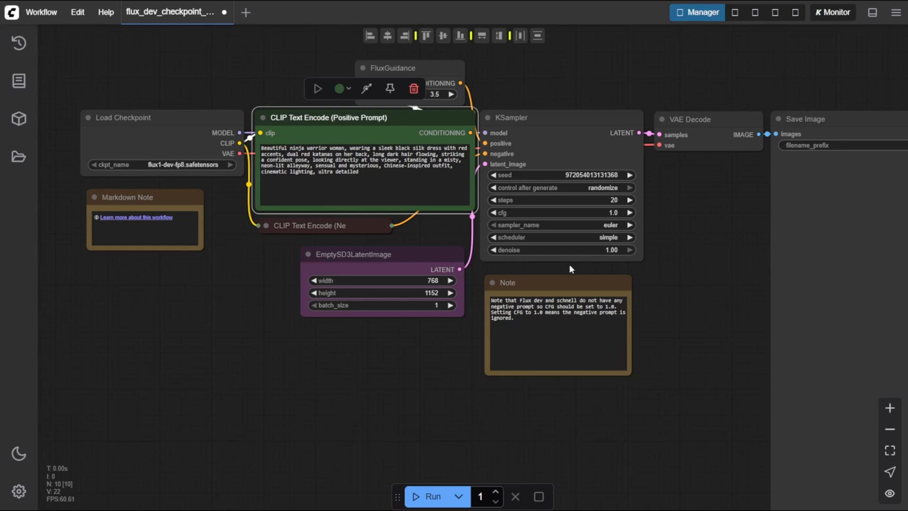
{"action": "mouse_move", "coordinate": [567, 267]}
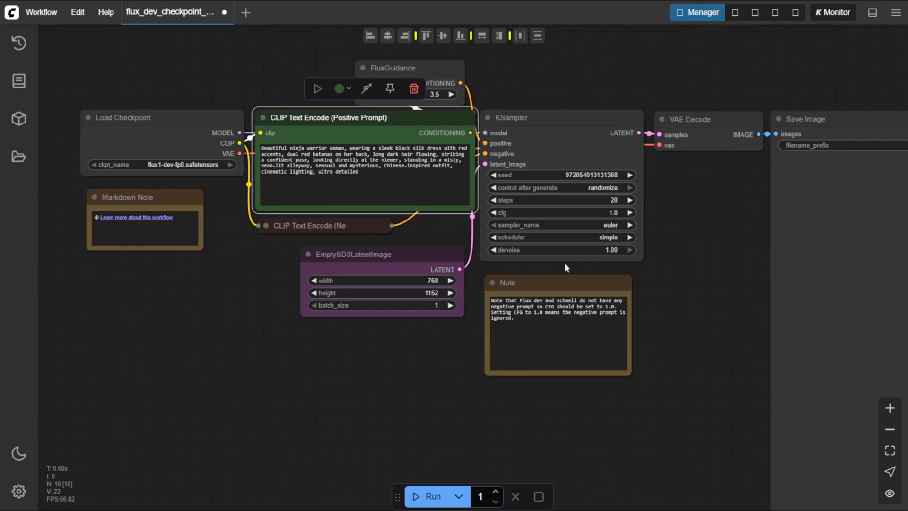
{"action": "mouse_move", "coordinate": [426, 496]}
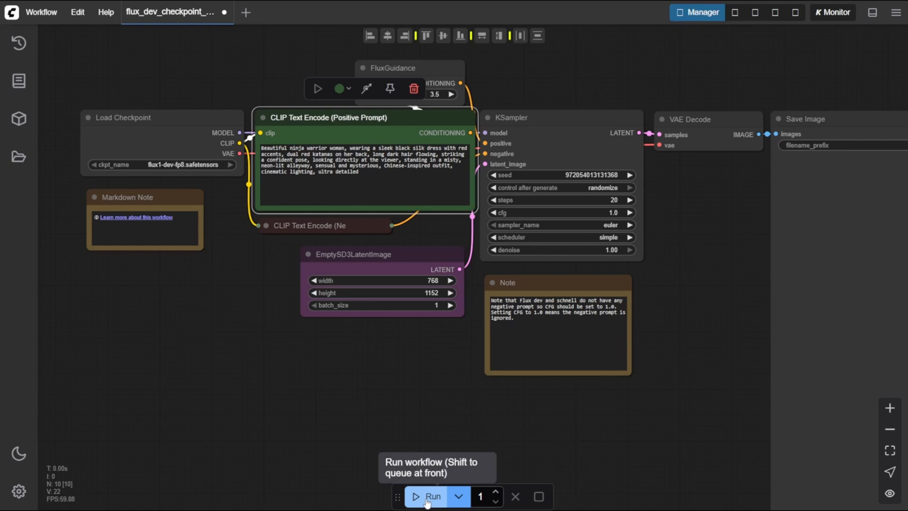
Queue the Flux workflow twice to generate the ninja warrior portrait
{"action": "left_click", "coordinate": [428, 496]}
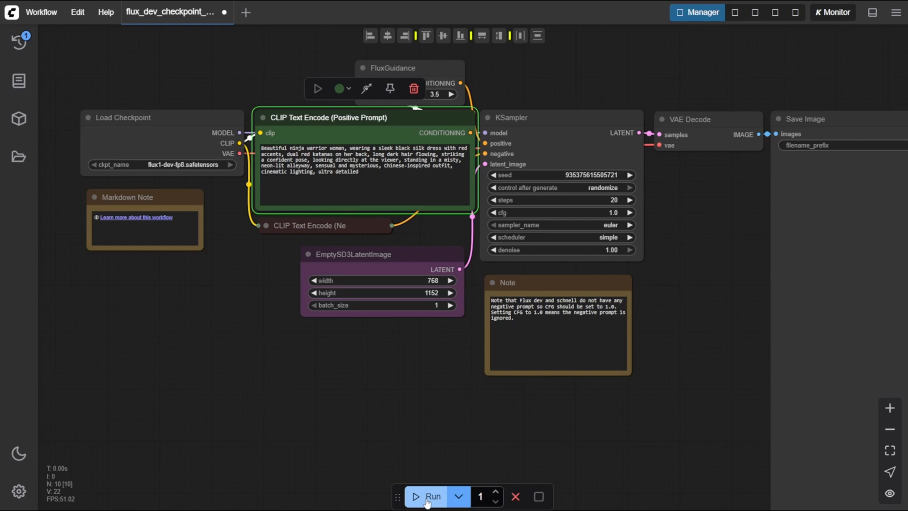
{"action": "left_click", "coordinate": [430, 496]}
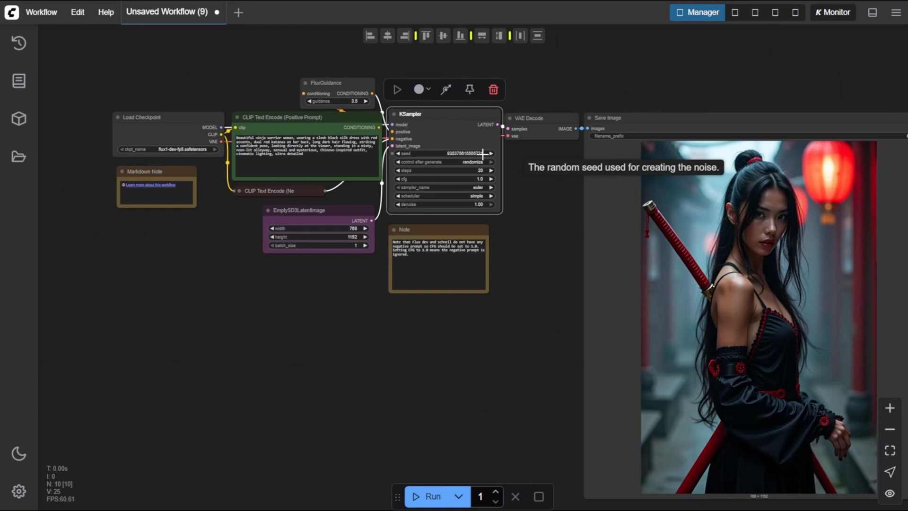
{"action": "mouse_move", "coordinate": [537, 176]}
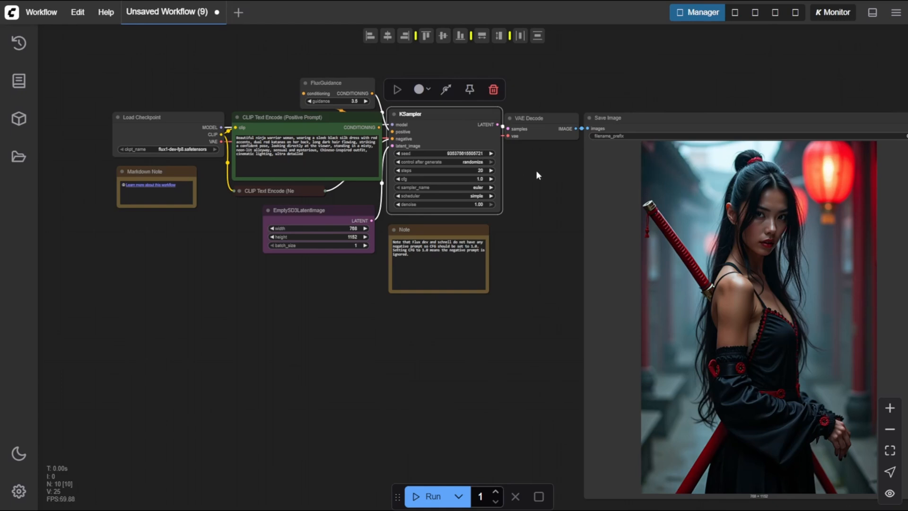
{"action": "mouse_move", "coordinate": [559, 177]}
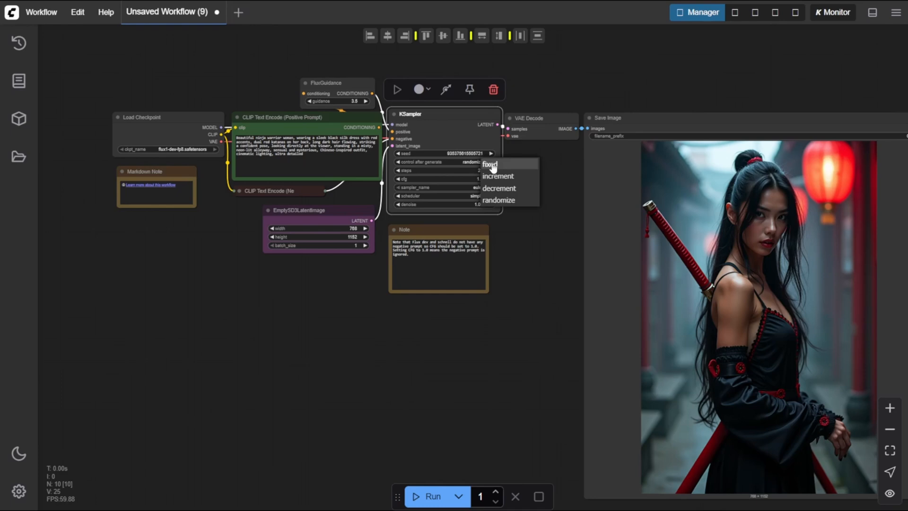
Set KSampler's control after generate option to fixed
{"action": "left_click", "coordinate": [490, 163]}
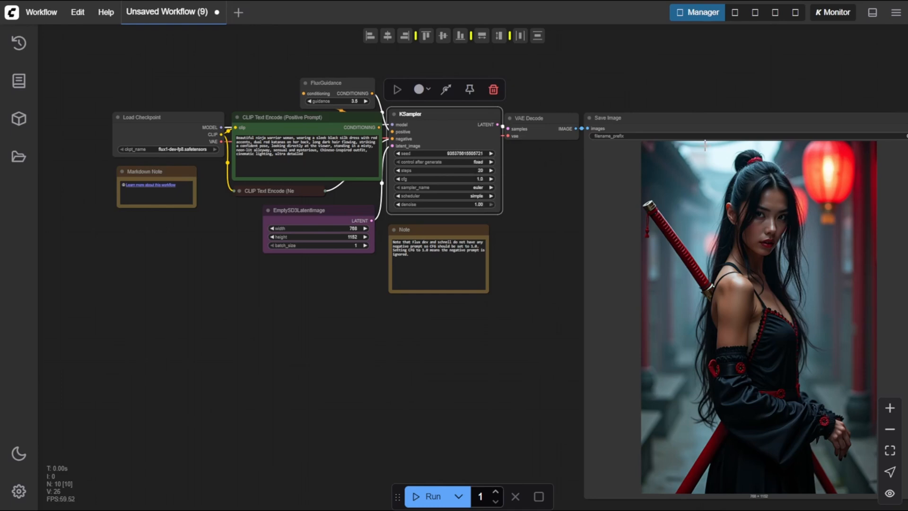
{"action": "mouse_move", "coordinate": [539, 203]}
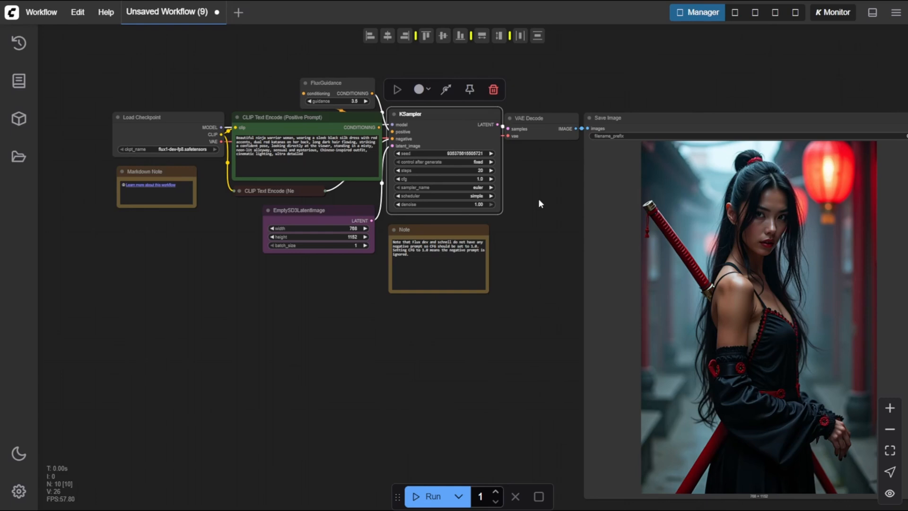
{"action": "mouse_move", "coordinate": [497, 171]}
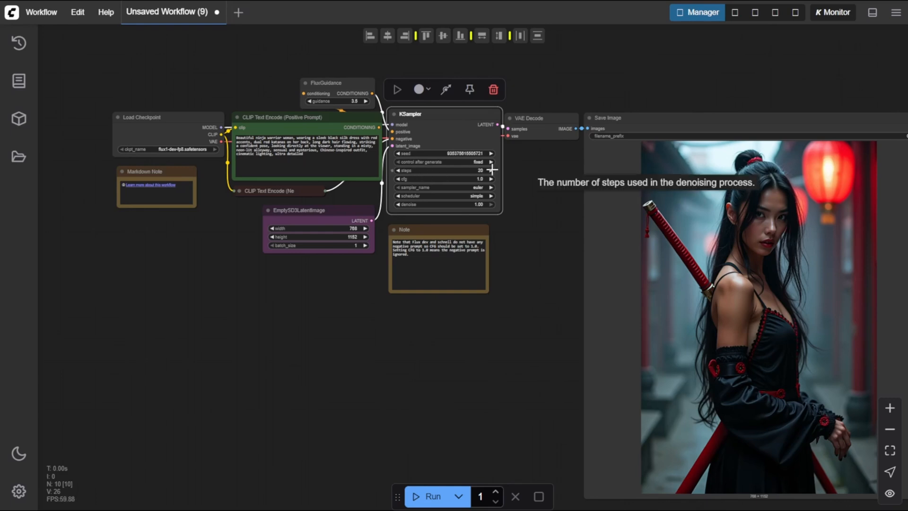
{"action": "mouse_move", "coordinate": [518, 177]}
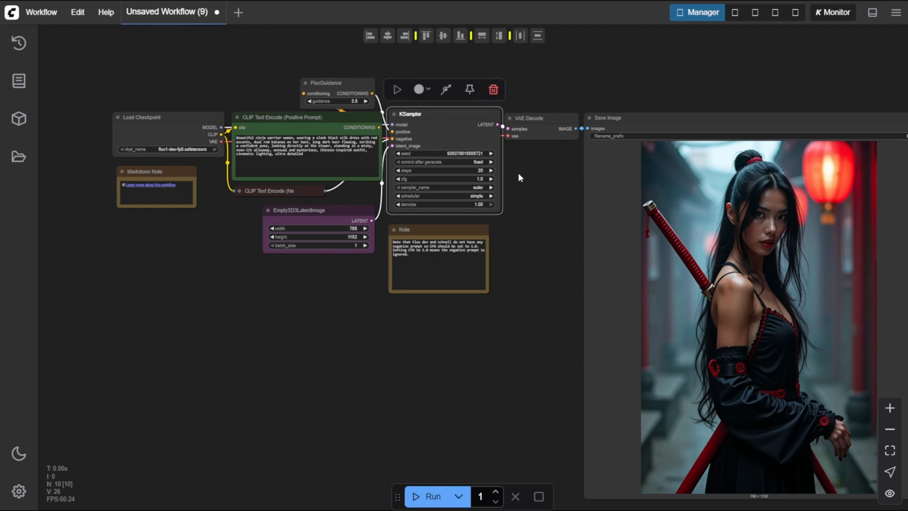
{"action": "mouse_move", "coordinate": [505, 178]}
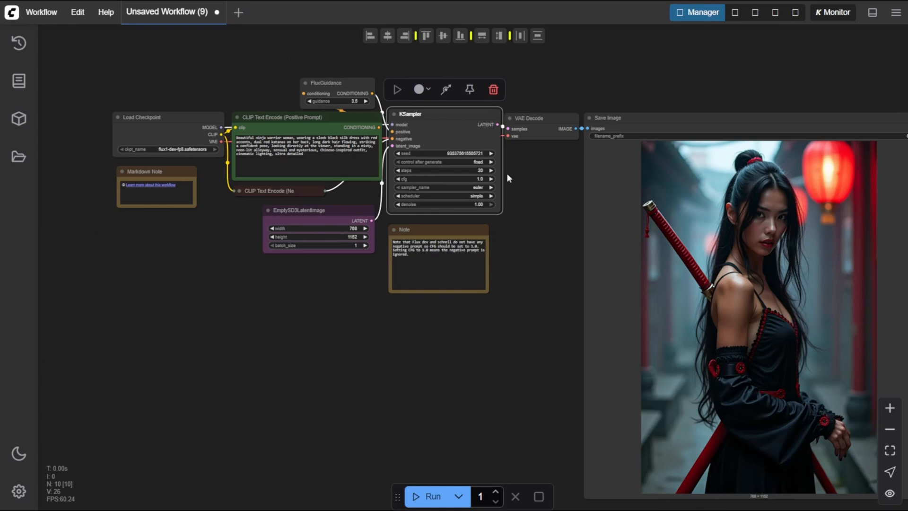
Raise the KSampler step count from 20 to 30
{"action": "left_click", "coordinate": [491, 170]}
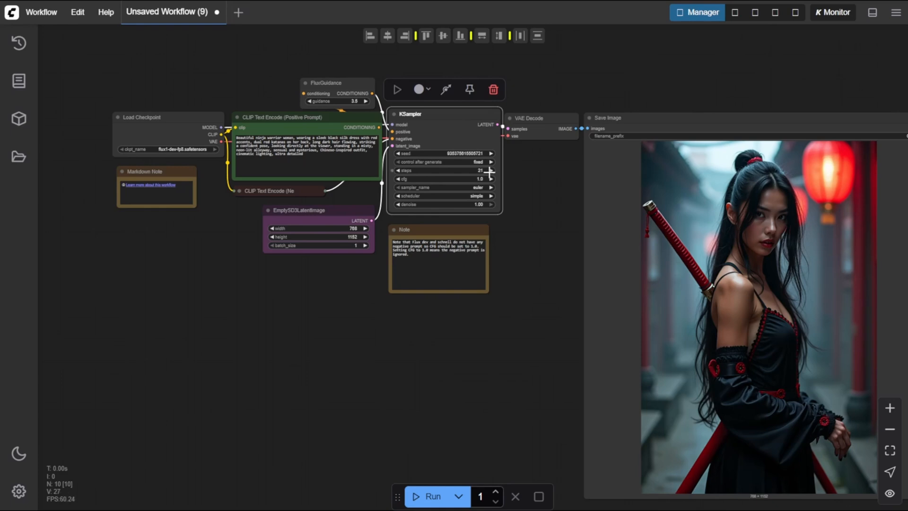
{"action": "left_click", "coordinate": [490, 170]}
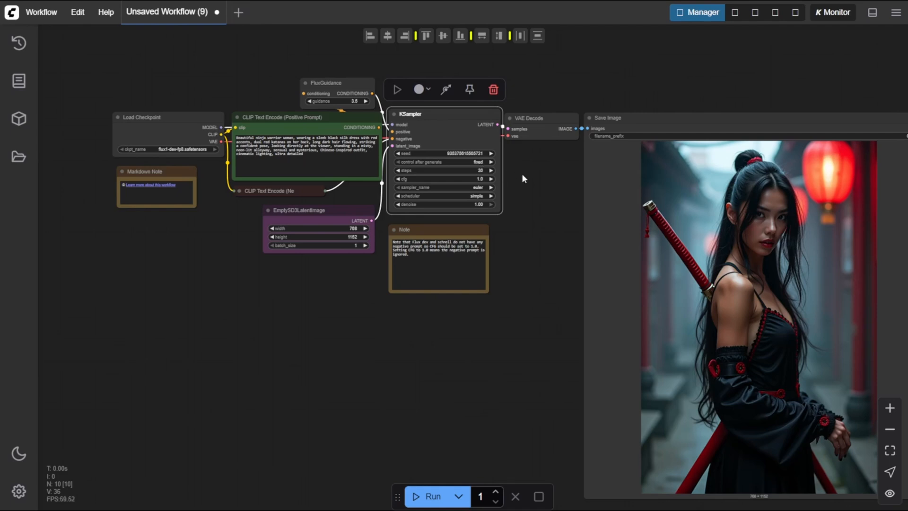
{"action": "mouse_move", "coordinate": [520, 173]}
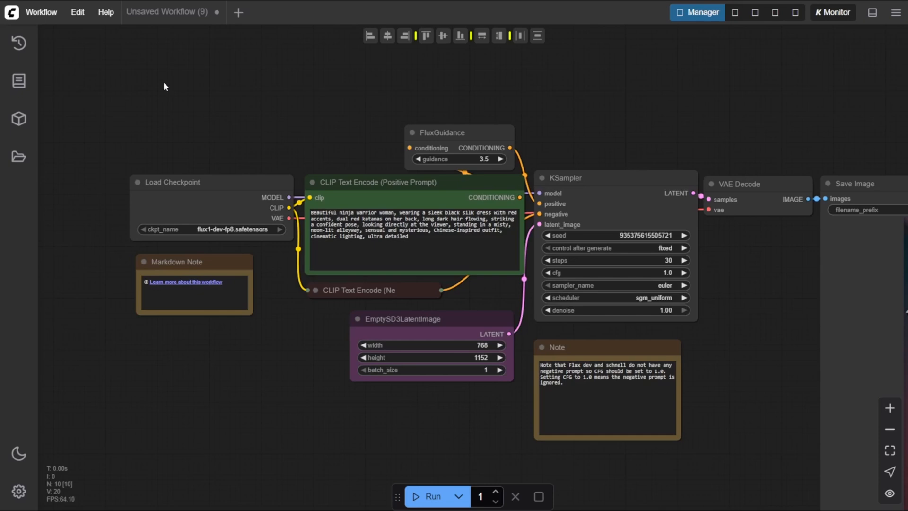
Toggle the Queue sidebar to compare the 110.07s and 74.91s generations
{"action": "left_click", "coordinate": [18, 43]}
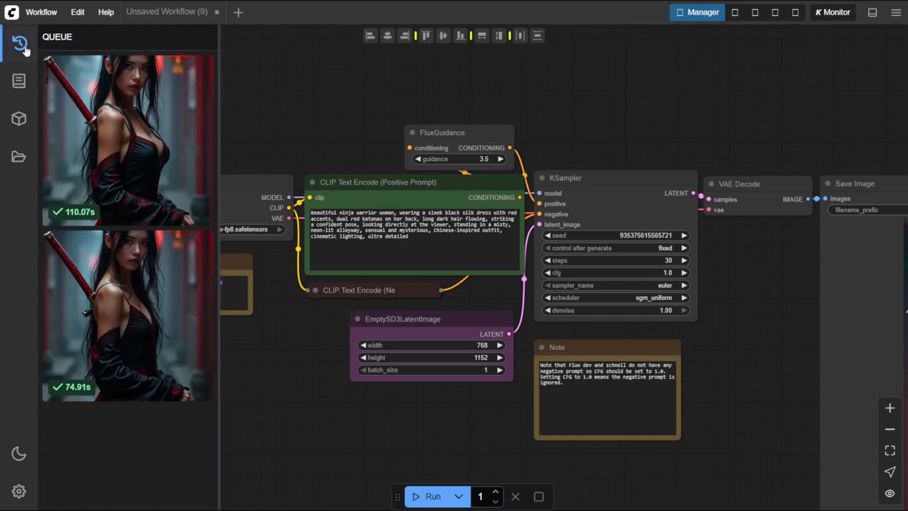
{"action": "left_click", "coordinate": [18, 43]}
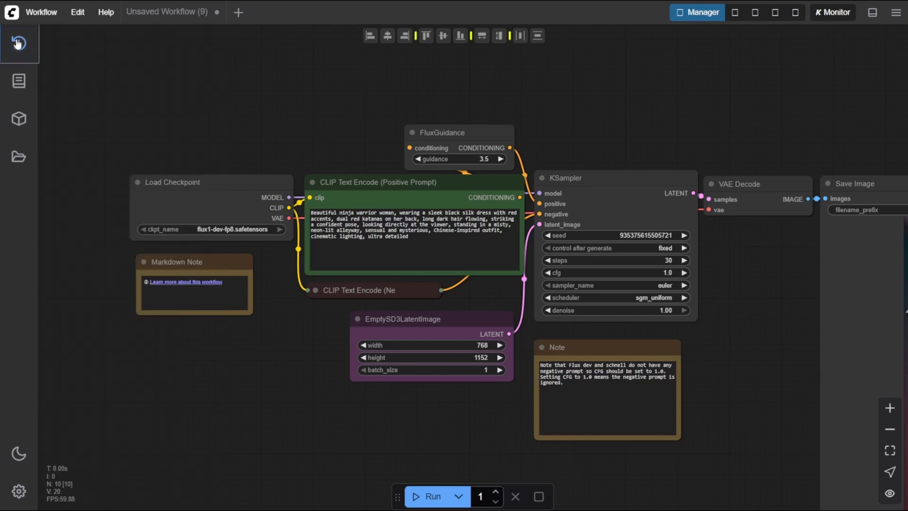
{"action": "left_click", "coordinate": [18, 43]}
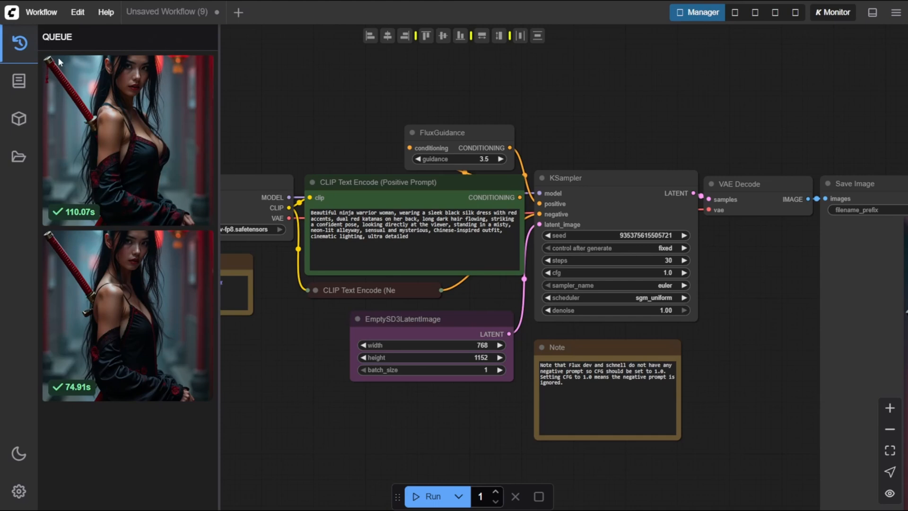
{"action": "mouse_move", "coordinate": [147, 173]}
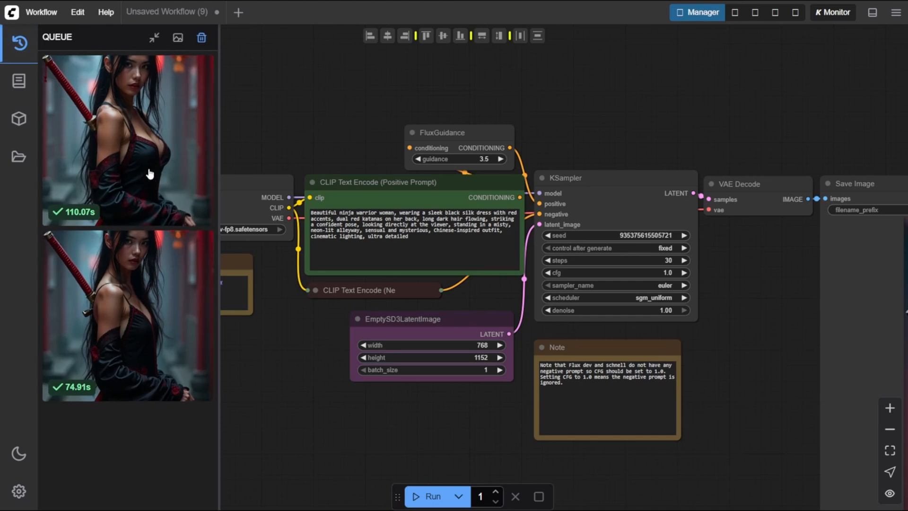
{"action": "mouse_move", "coordinate": [164, 336]}
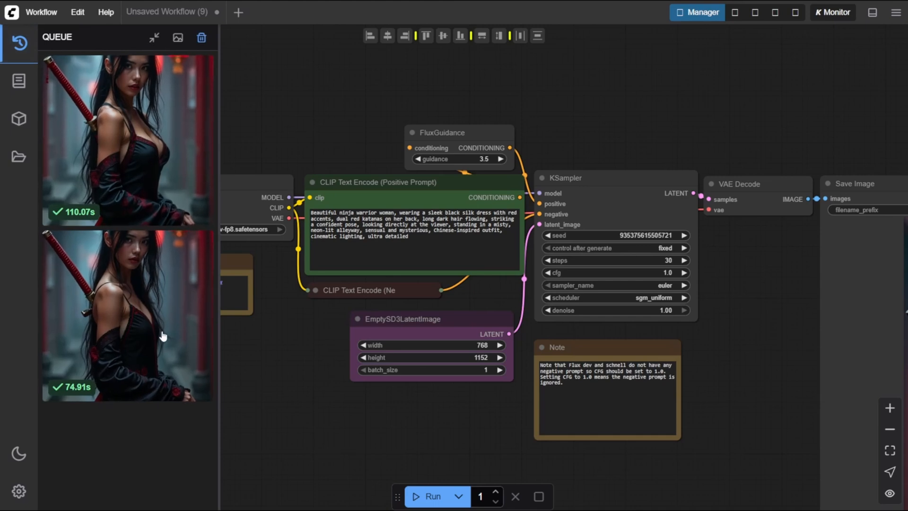
{"action": "mouse_move", "coordinate": [58, 394]}
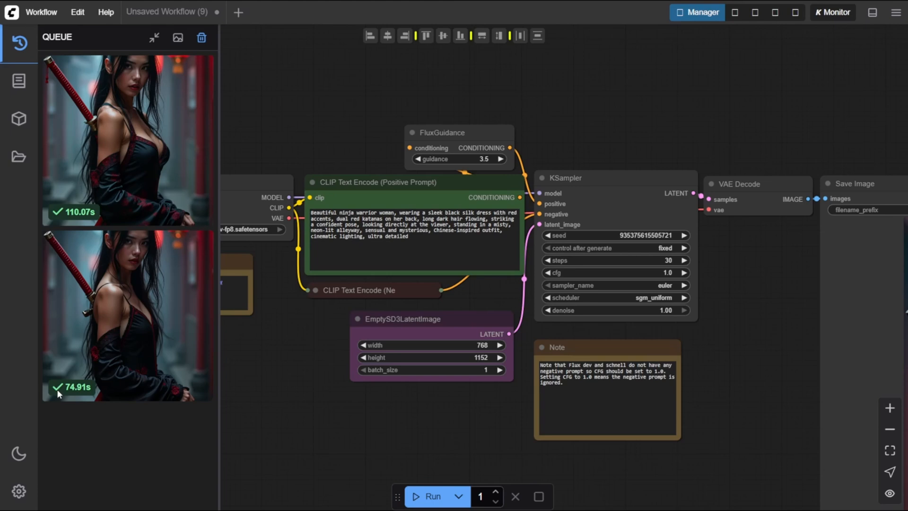
{"action": "mouse_move", "coordinate": [90, 391]}
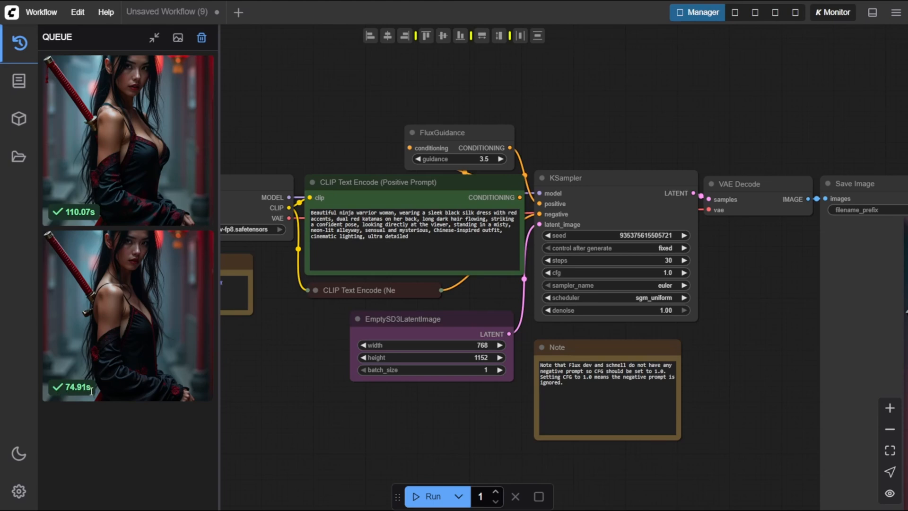
{"action": "mouse_move", "coordinate": [165, 134]}
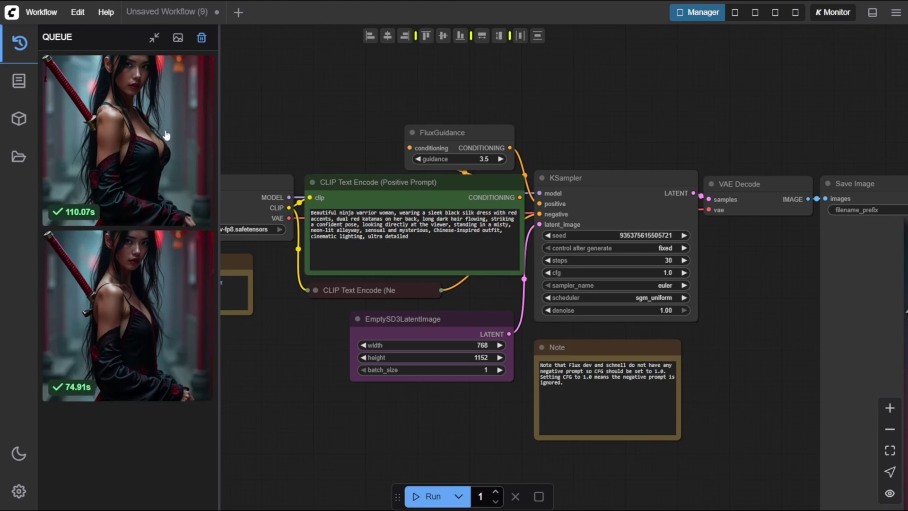
{"action": "mouse_move", "coordinate": [161, 202]}
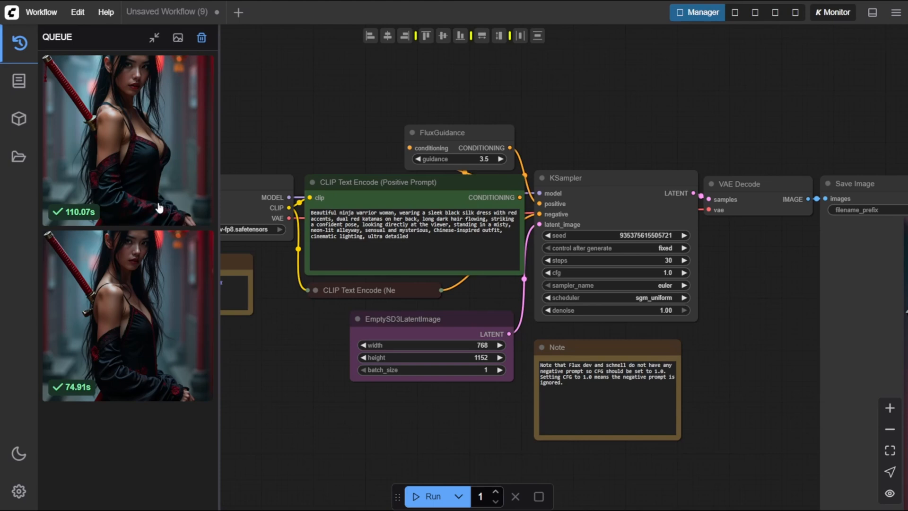
{"action": "mouse_move", "coordinate": [156, 227]}
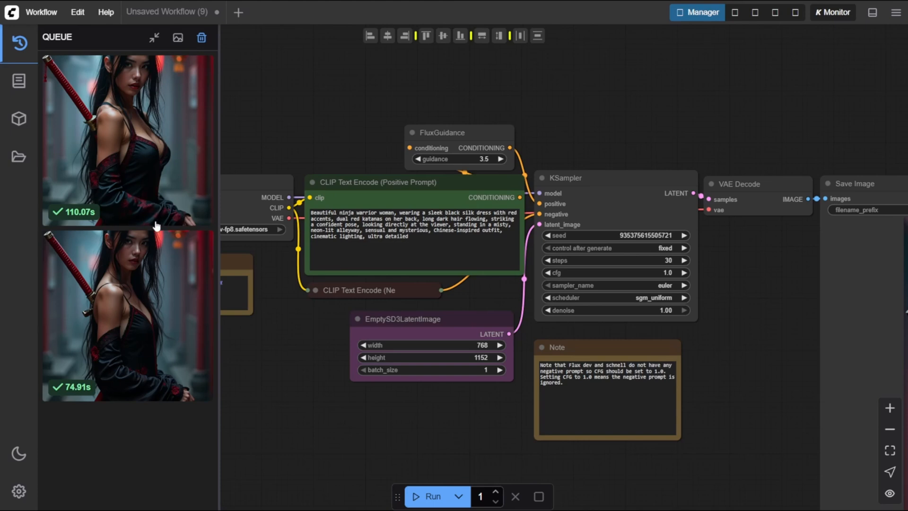
{"action": "mouse_move", "coordinate": [144, 329]}
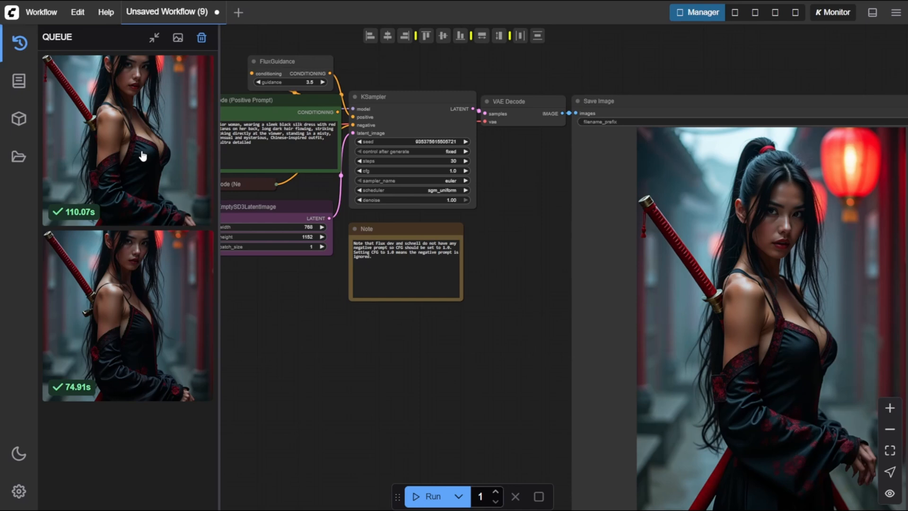
{"action": "mouse_move", "coordinate": [146, 124]}
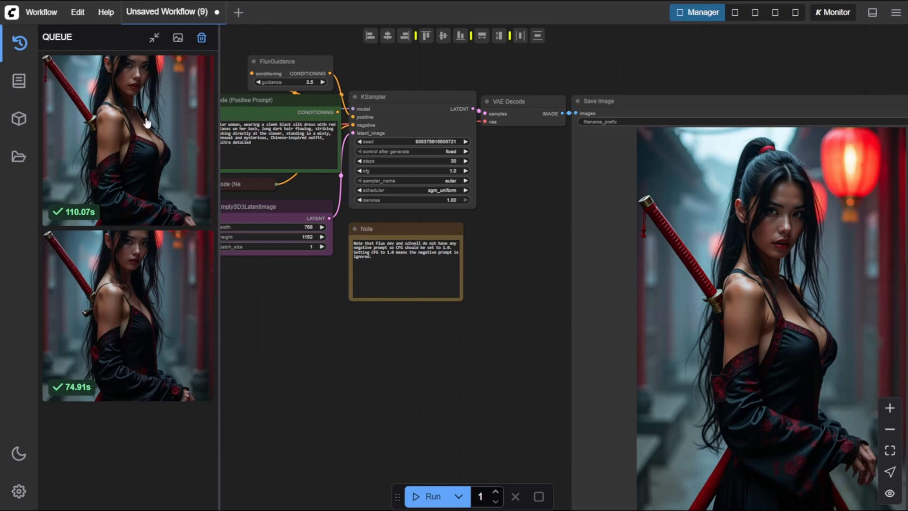
Load the 110.07s generation's workflow from its queue thumbnail's Load Workflow option
{"action": "right_click", "coordinate": [127, 139]}
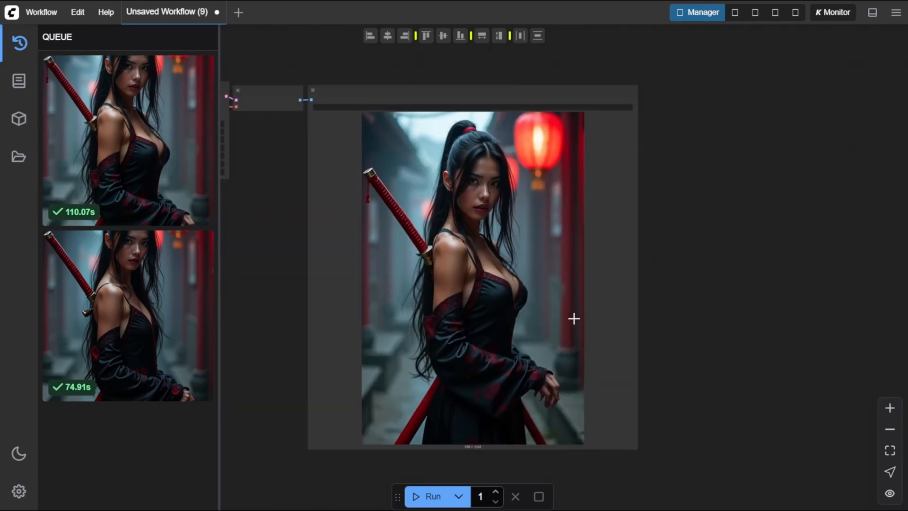
{"action": "mouse_move", "coordinate": [443, 213]}
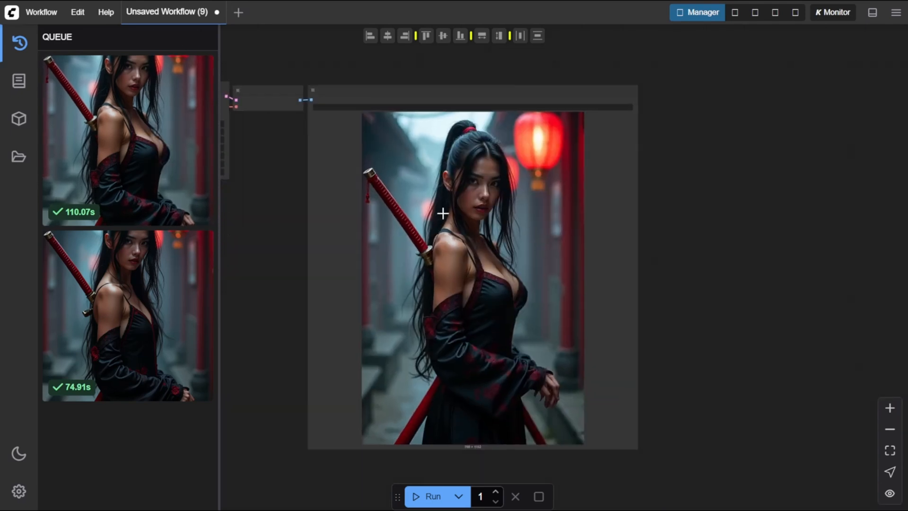
{"action": "right_click", "coordinate": [127, 139]}
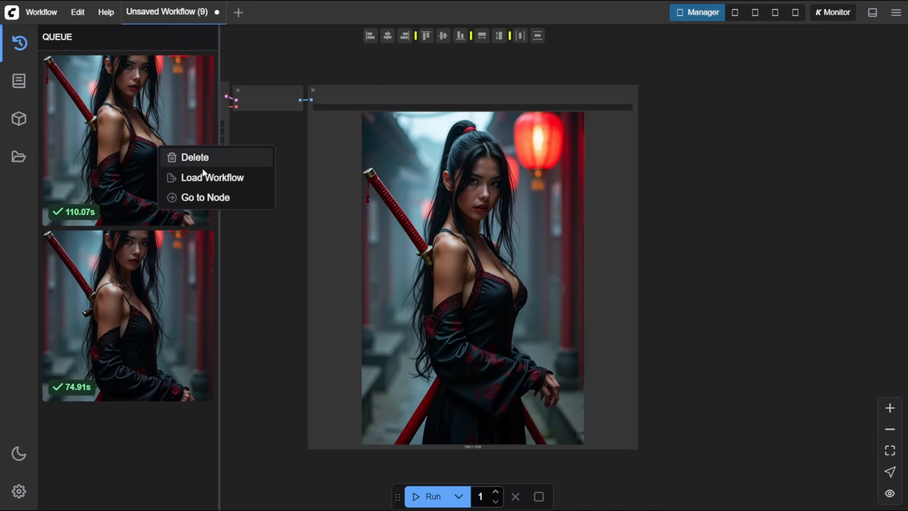
{"action": "left_click", "coordinate": [211, 178]}
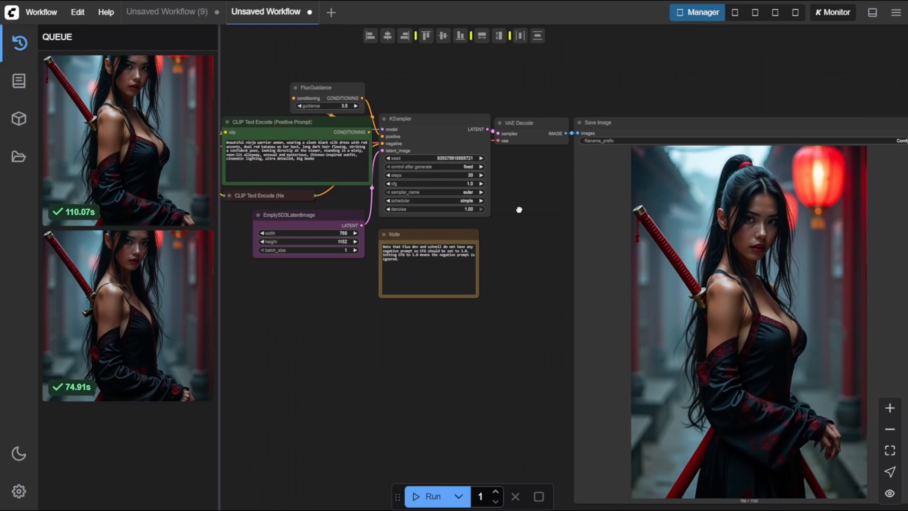
{"action": "mouse_move", "coordinate": [438, 79]}
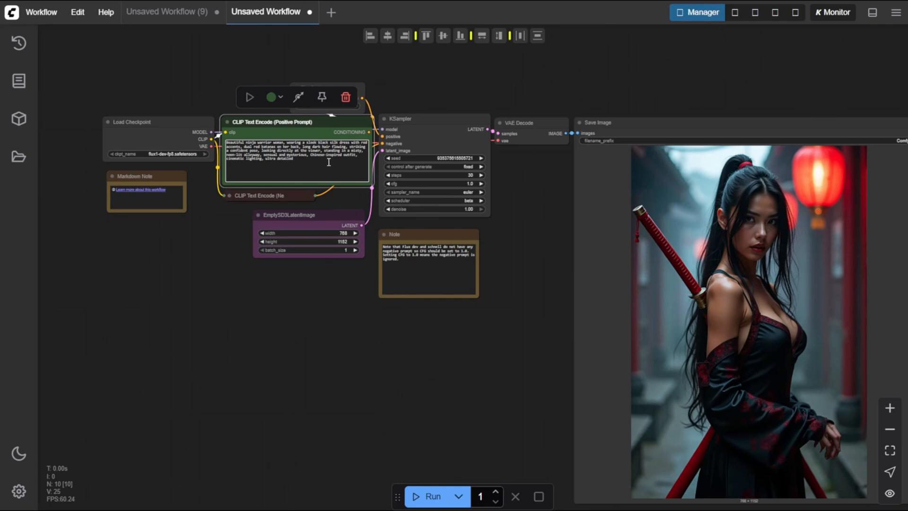
{"action": "mouse_move", "coordinate": [430, 199]}
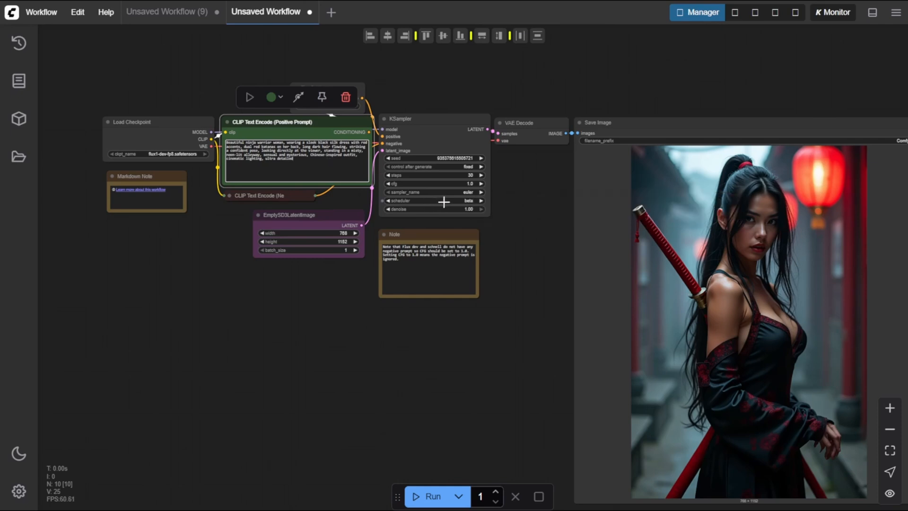
{"action": "mouse_move", "coordinate": [406, 197]}
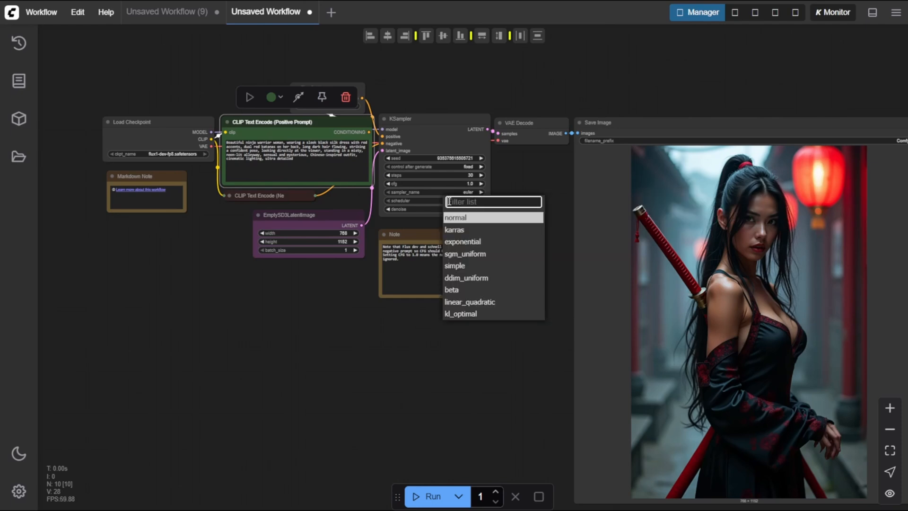
Switch the reloaded KSampler scheduler from beta to ddim_uniform
{"action": "left_click", "coordinate": [455, 217]}
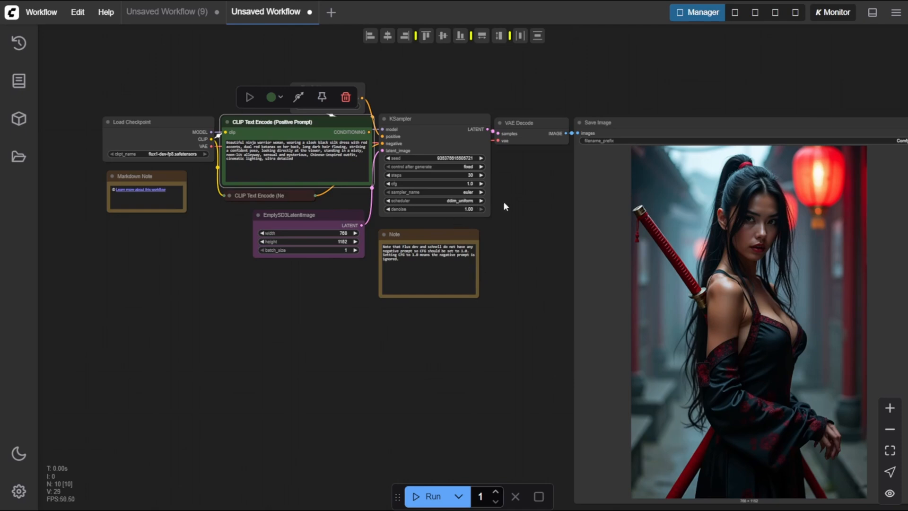
{"action": "mouse_move", "coordinate": [438, 202]}
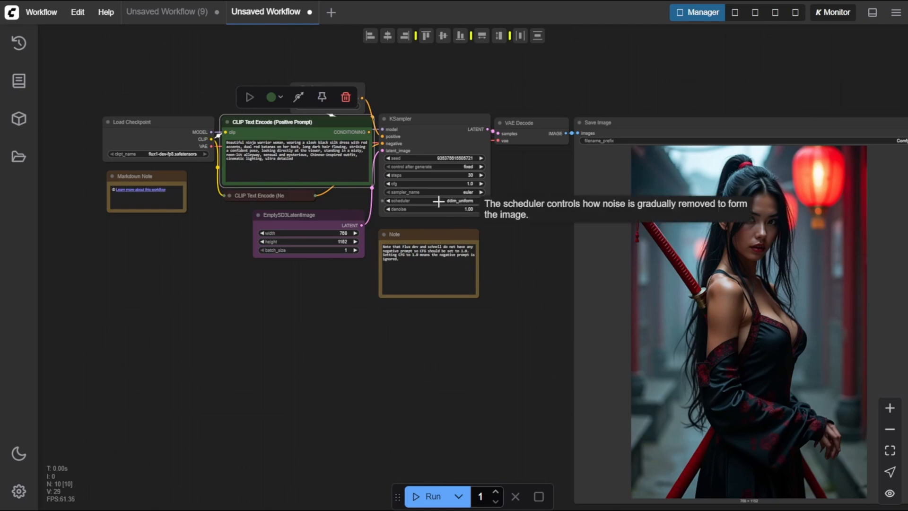
{"action": "mouse_move", "coordinate": [458, 292]}
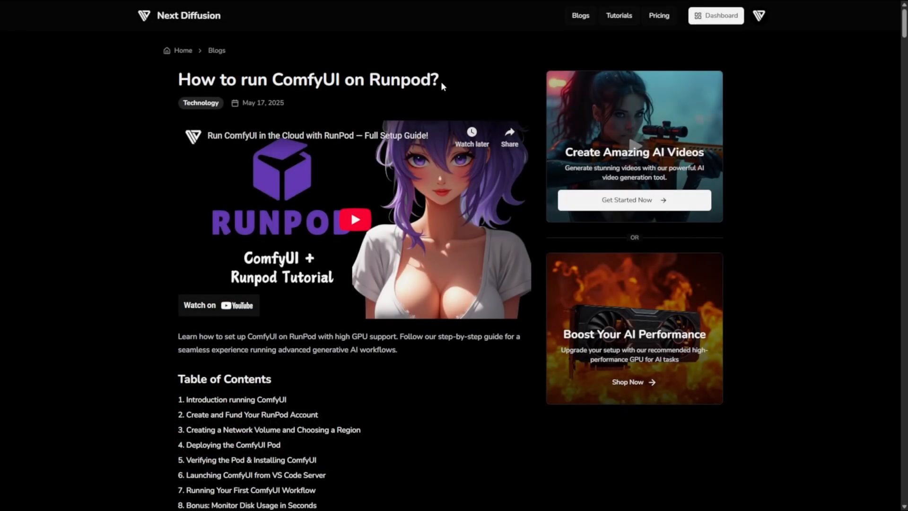
Select the Runpod guide's title and scroll down to its introduction
{"action": "triple_click", "coordinate": [308, 80]}
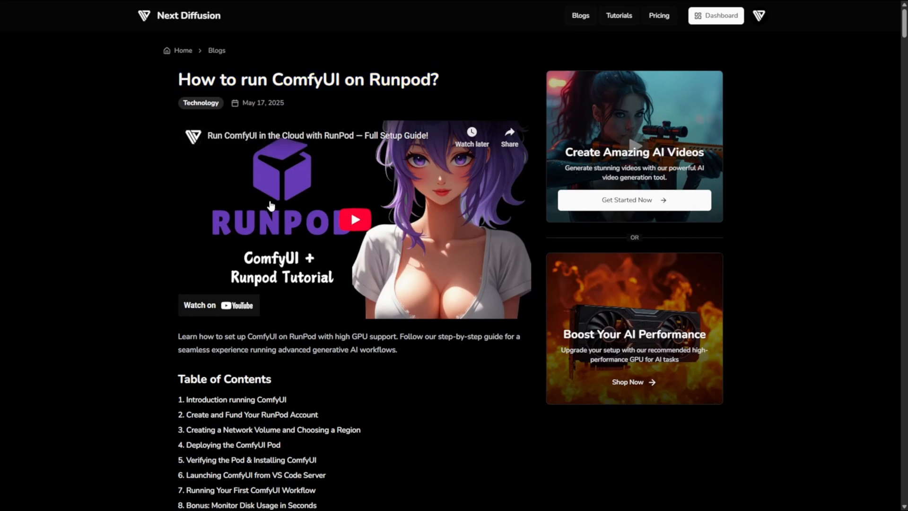
{"action": "scroll", "scroll_direction": "down", "scroll_amount": 3}
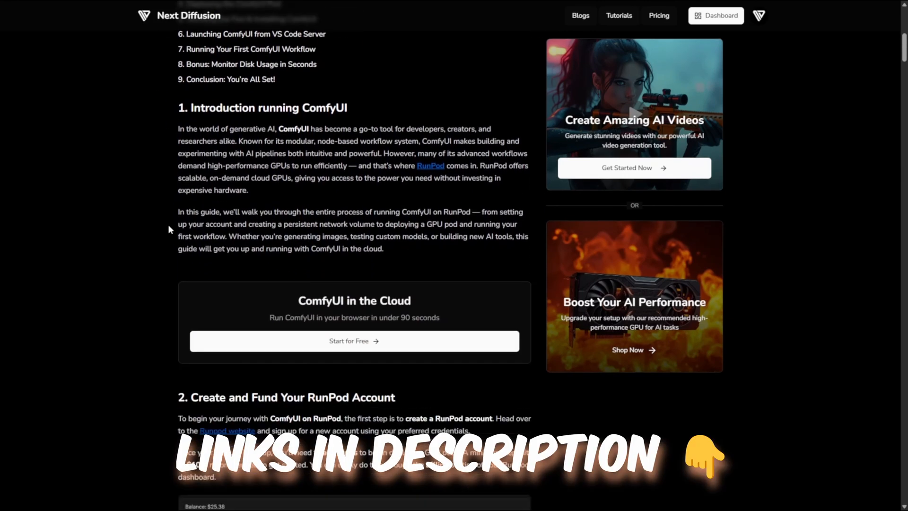